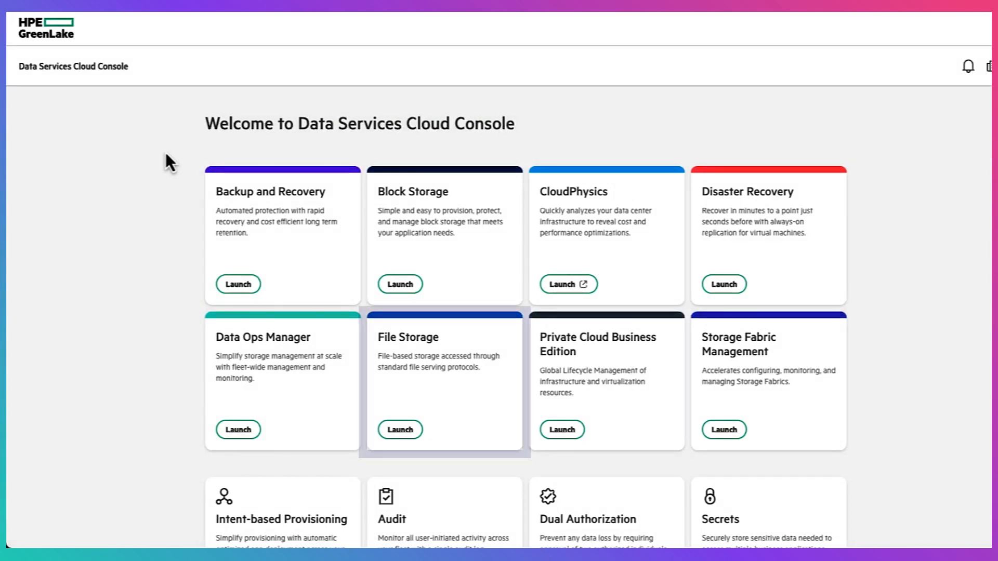
- Launch File Storage and show the Share Settings list of existing share policies
left_click(399, 429)
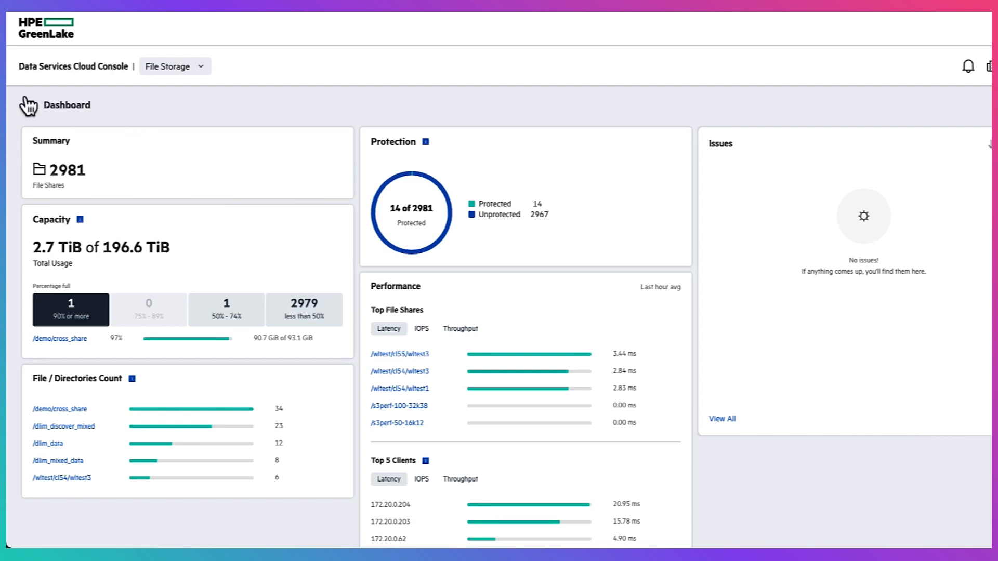
left_click(30, 105)
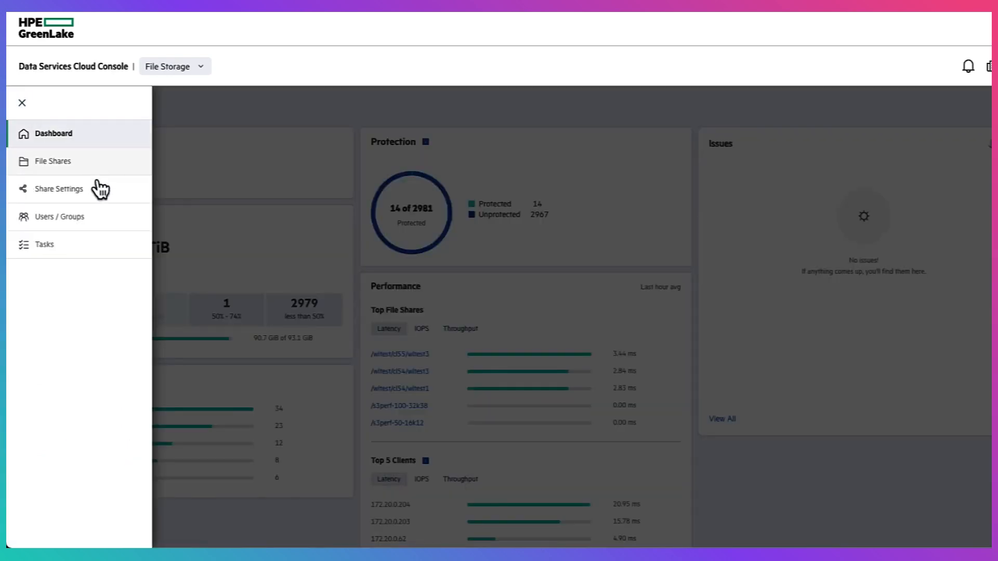
left_click(58, 188)
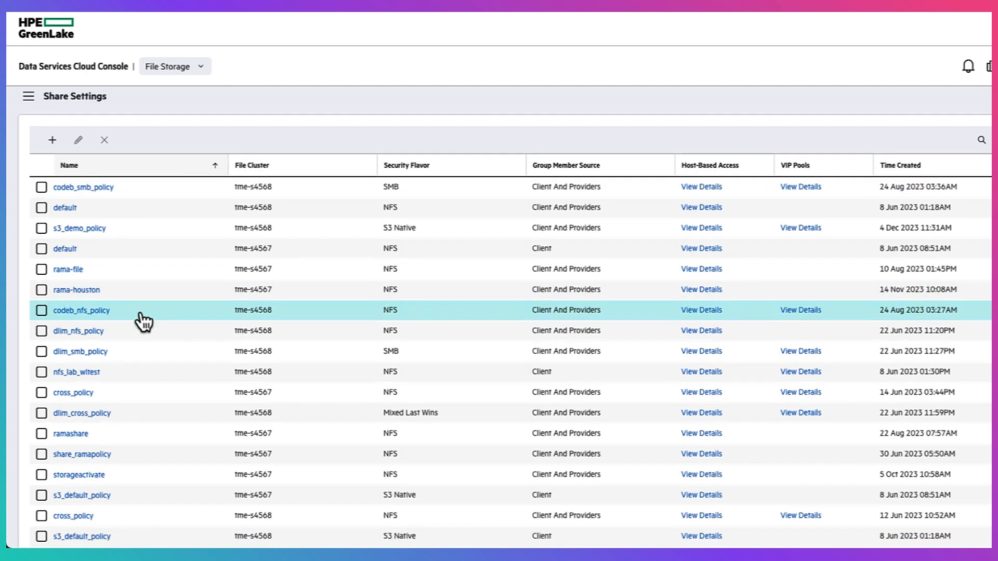
scroll("down", 3)
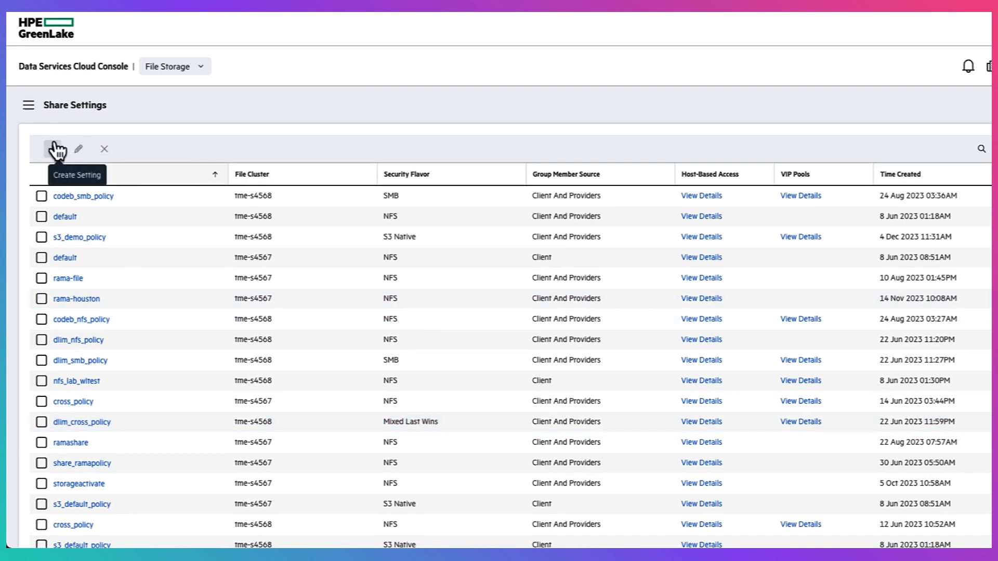
- Begin a new share setting on cluster tme-s4568 with security flavor Mixed Last Wins
left_click(56, 149)
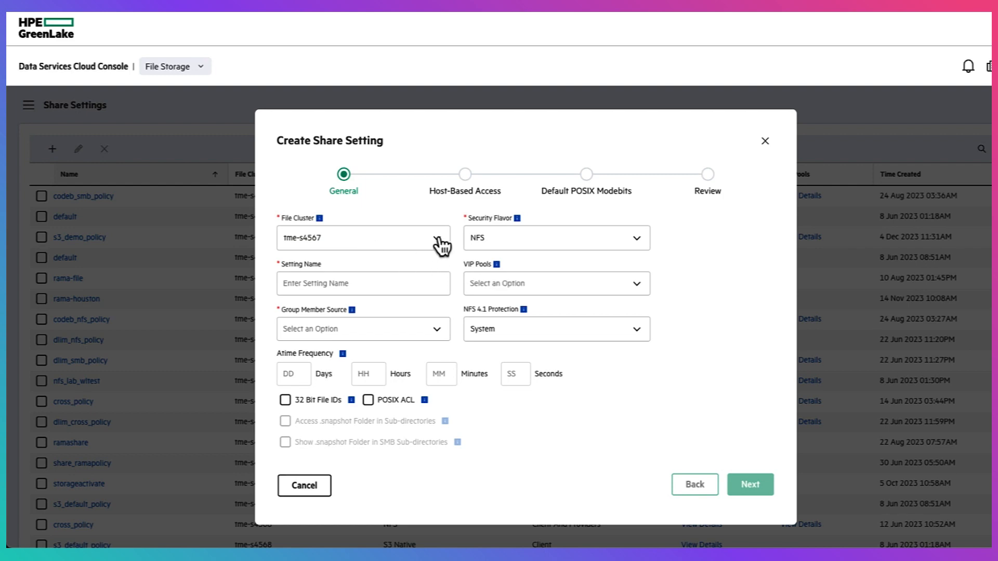
left_click(363, 237)
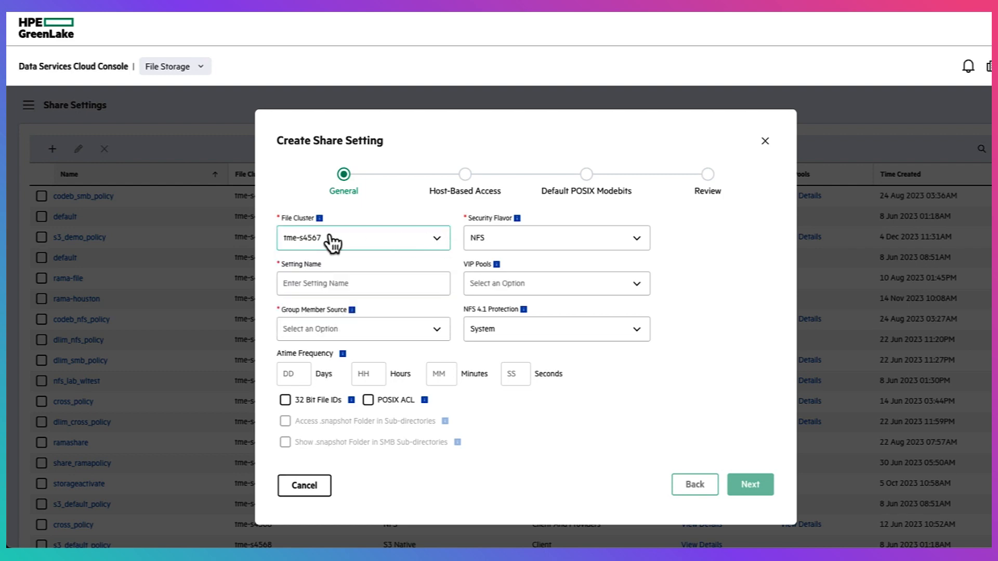
left_click(554, 237)
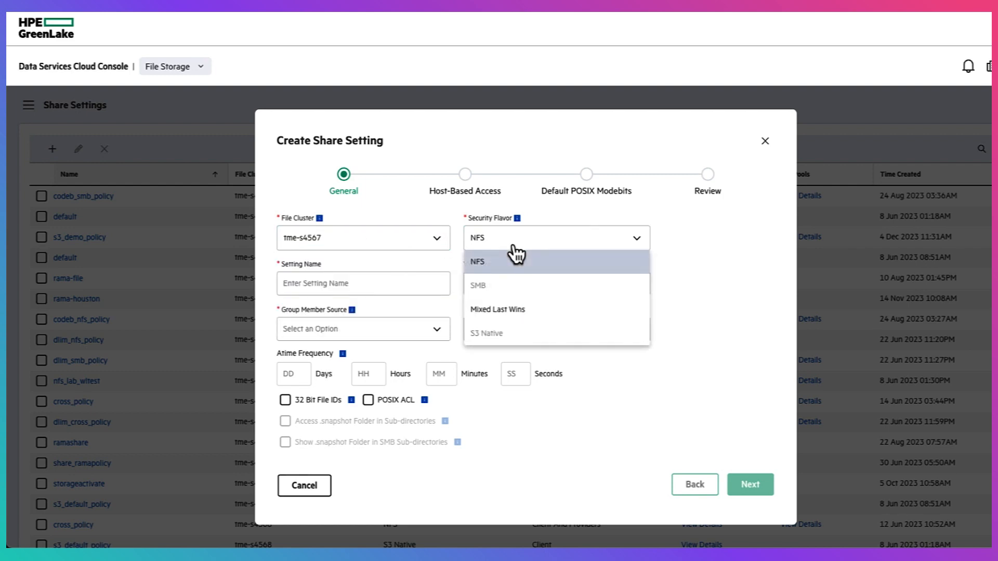
left_click(362, 237)
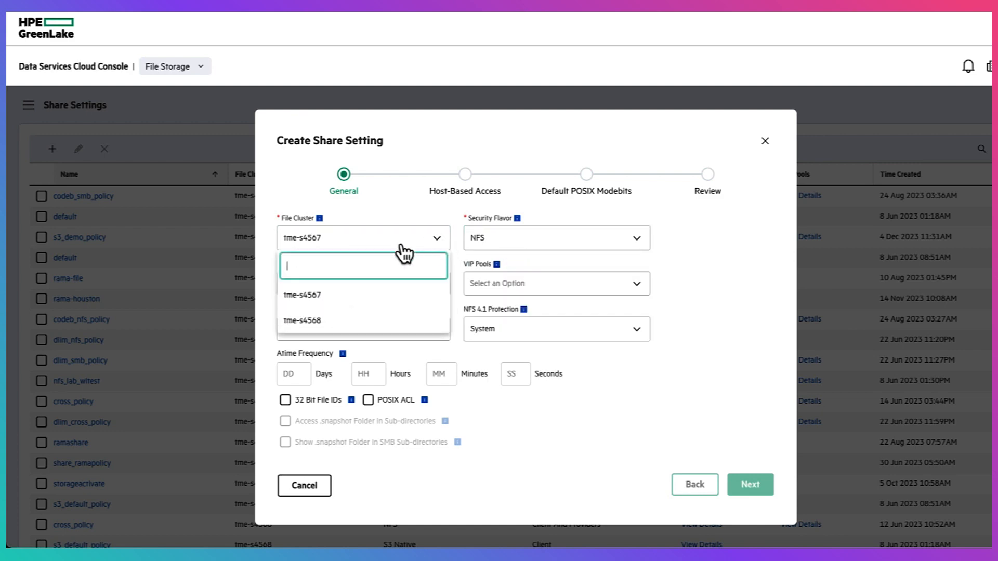
left_click(302, 320)
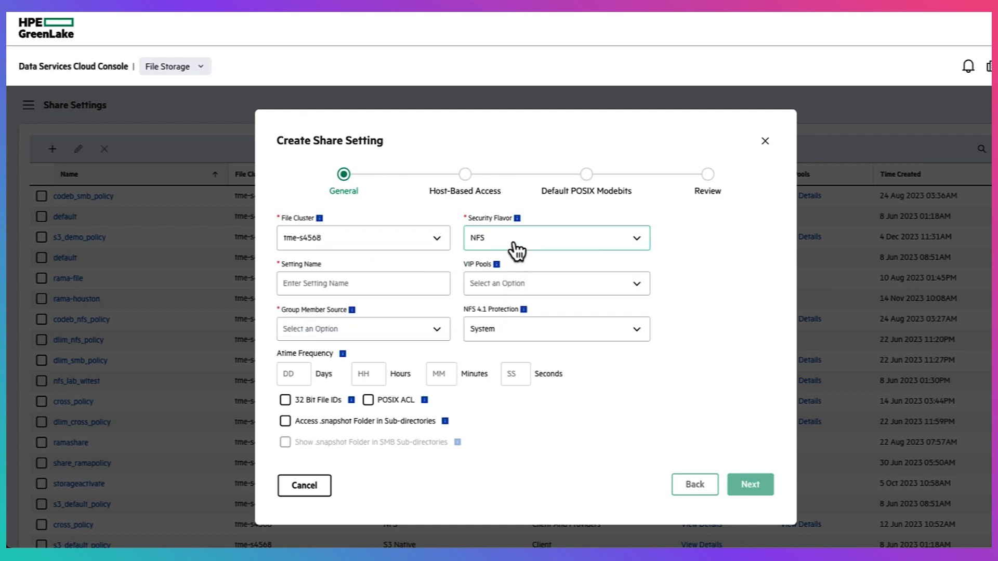
left_click(554, 237)
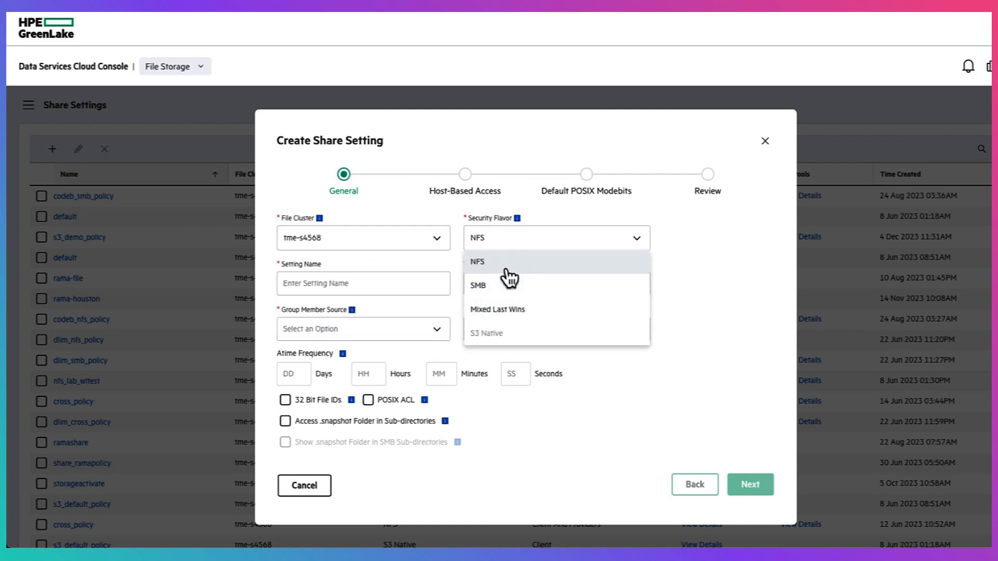
left_click(497, 310)
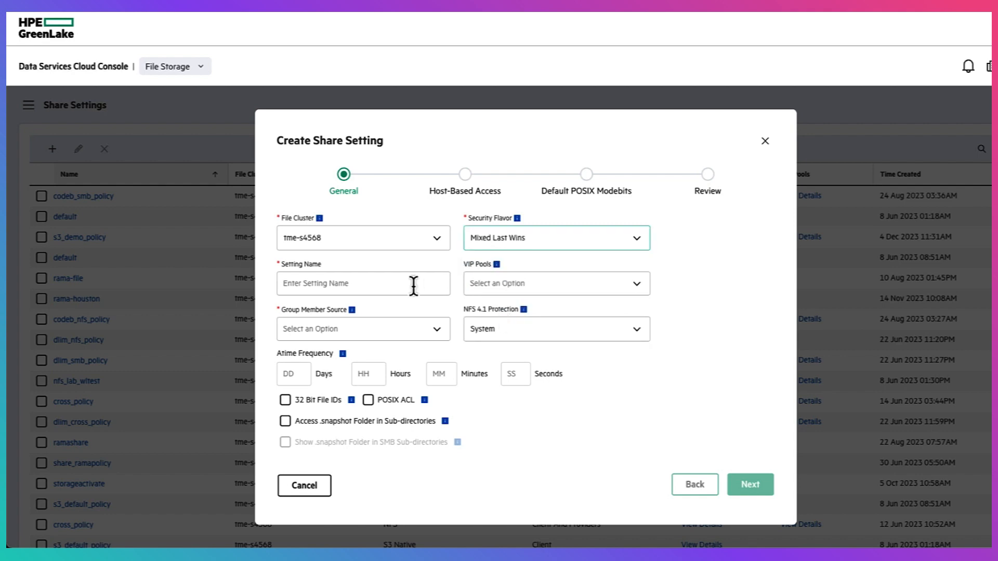
- Name it cross_policy_lastmixed, add VIP pool data_s4568 and group source Client And Providers
left_click(363, 283)
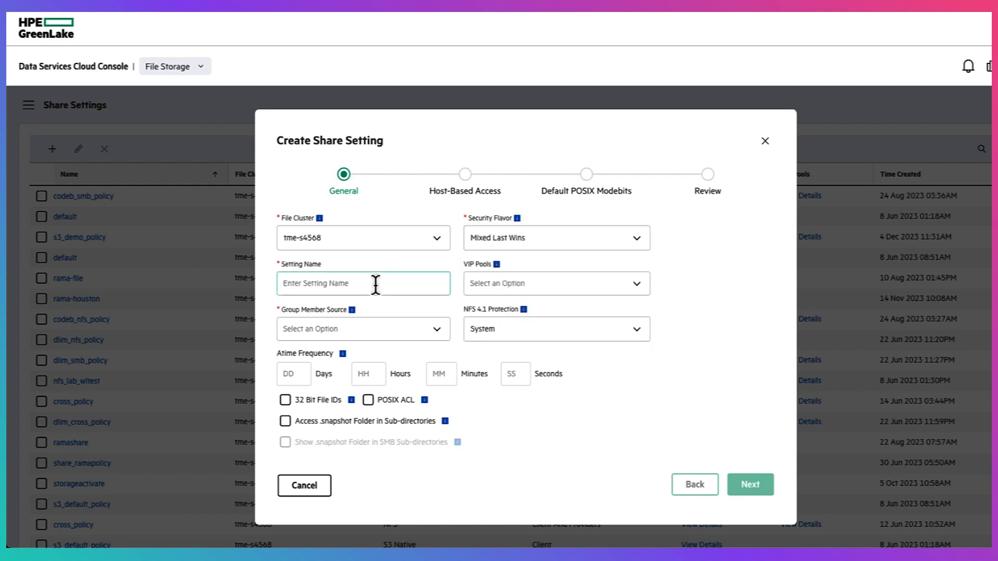
type("cor")
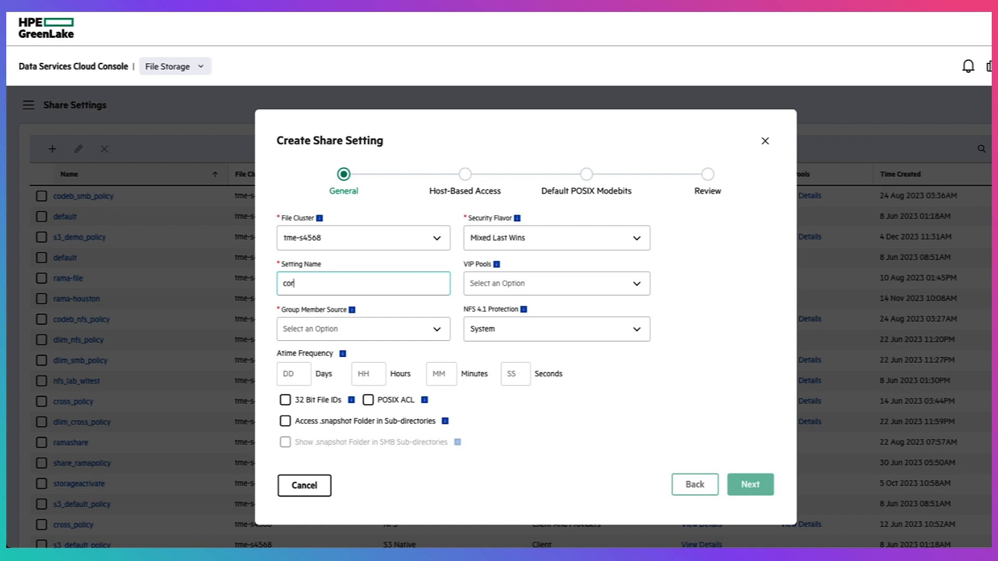
type("ross_policy_lastmixed")
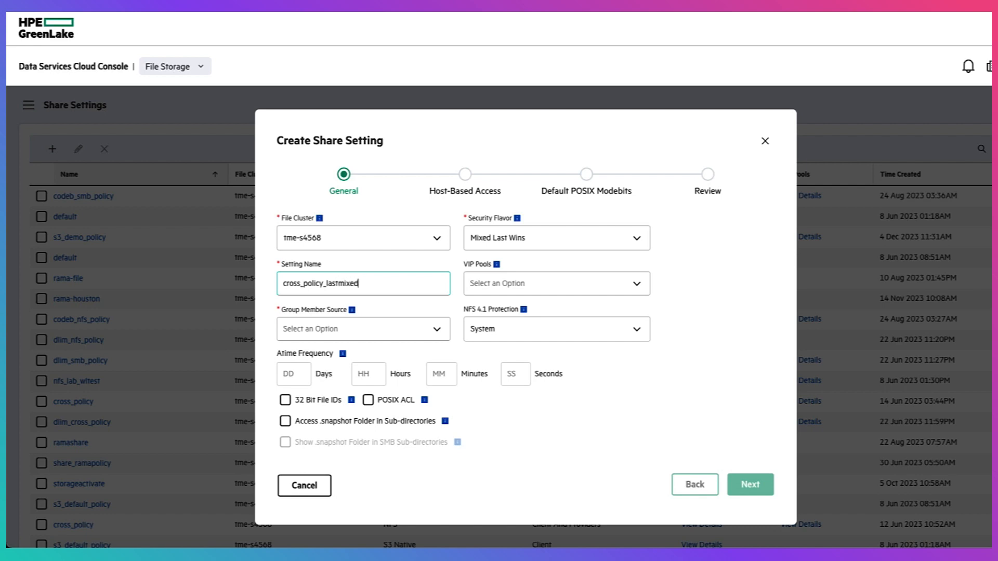
left_click(554, 283)
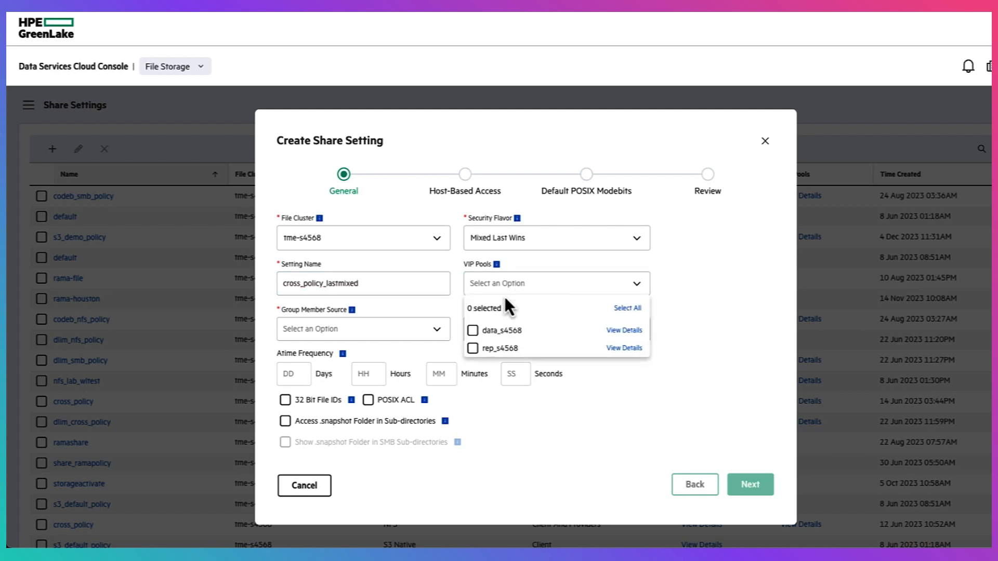
left_click(473, 331)
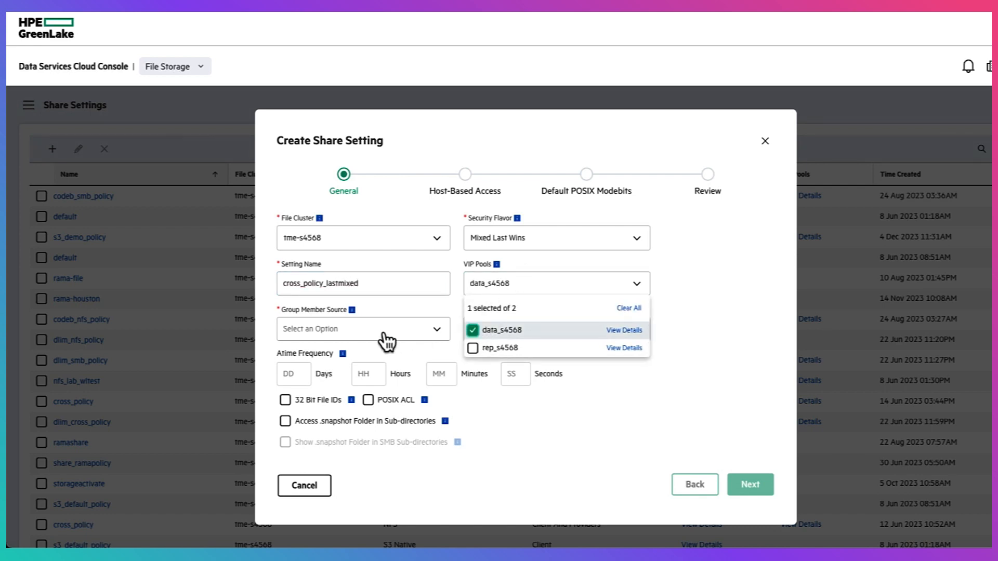
left_click(363, 328)
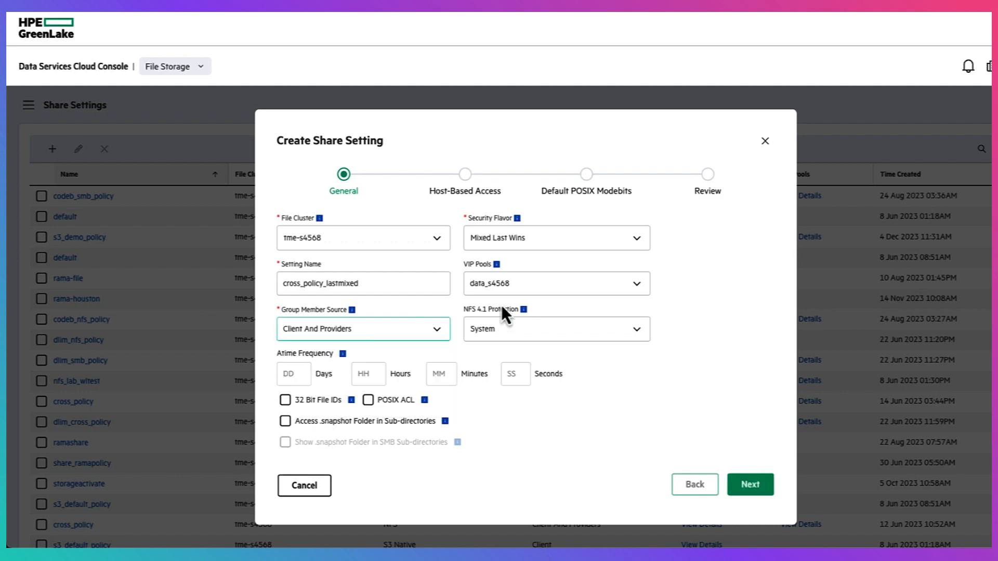
left_click(554, 329)
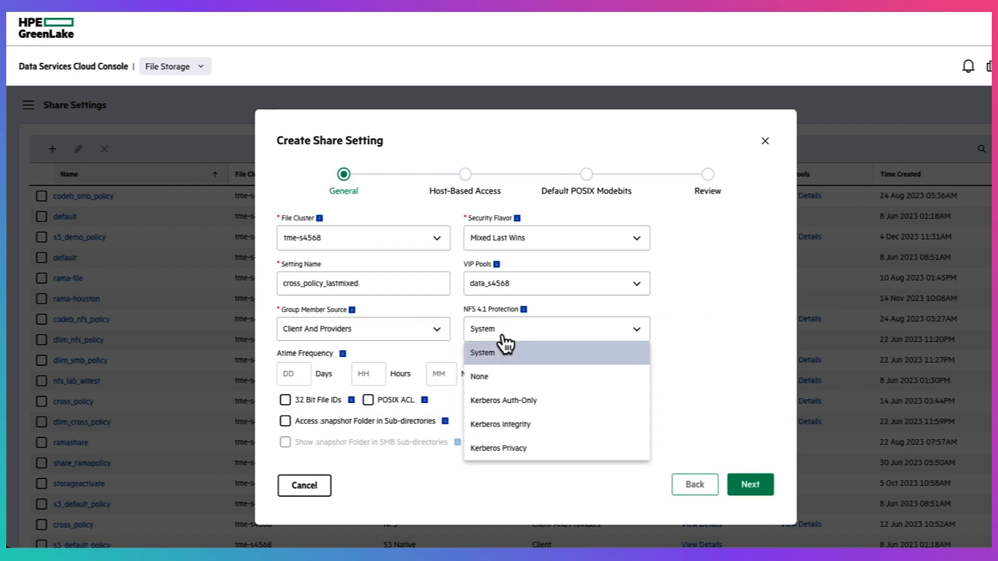
mouse_move(539, 417)
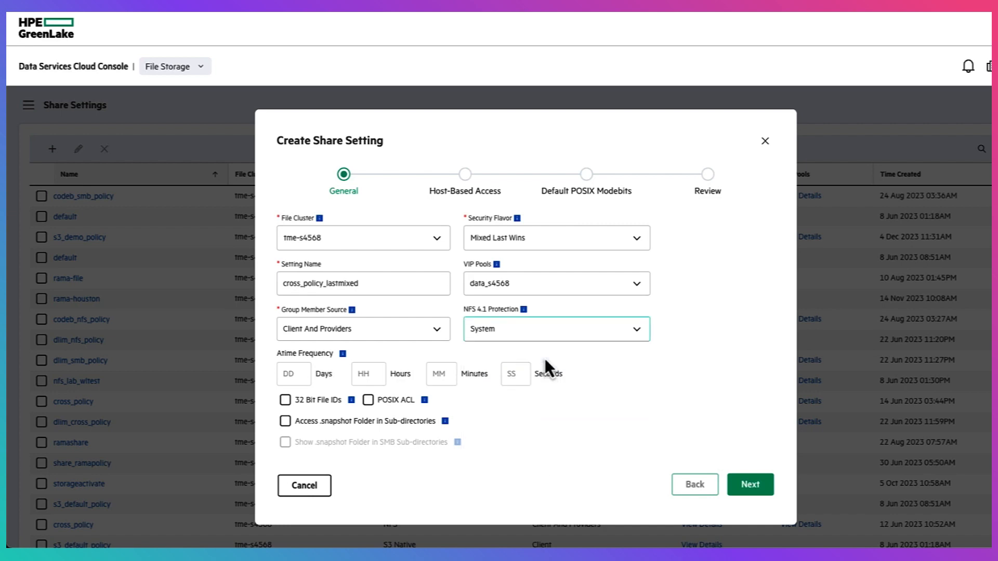
- Set the NFS host access rule to No Squash and review the default POSIX modebits 644/755
left_click(749, 485)
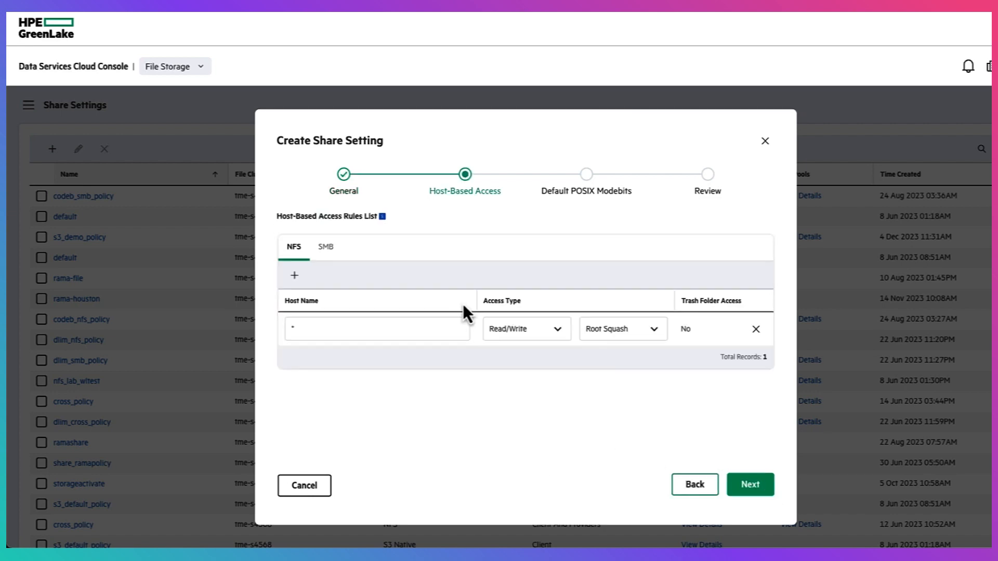
left_click(623, 328)
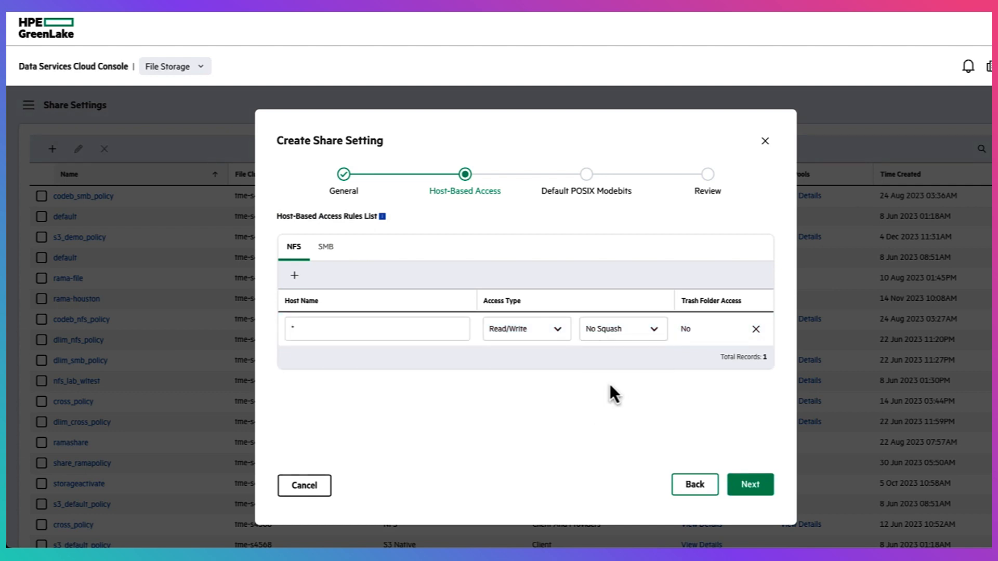
left_click(326, 247)
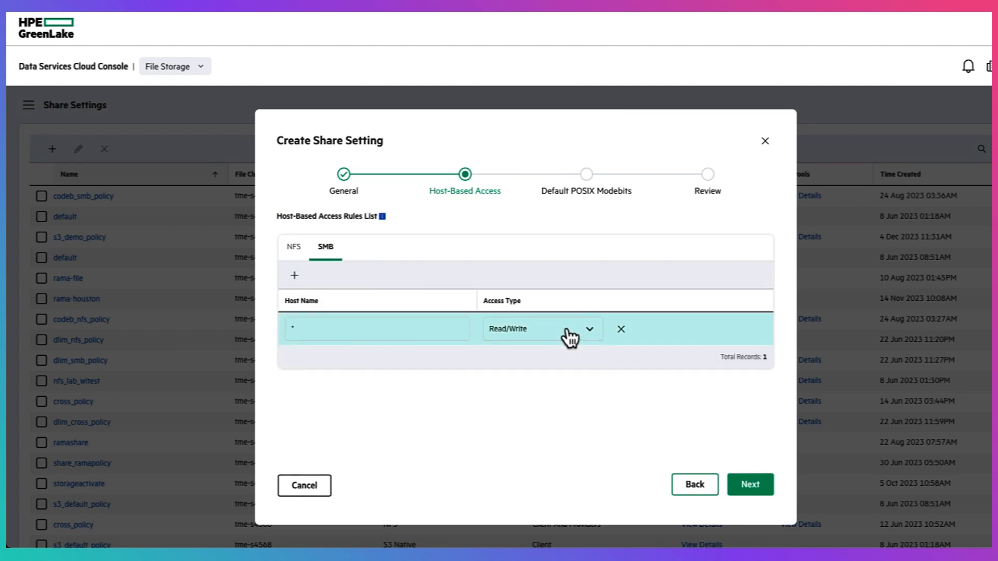
left_click(750, 485)
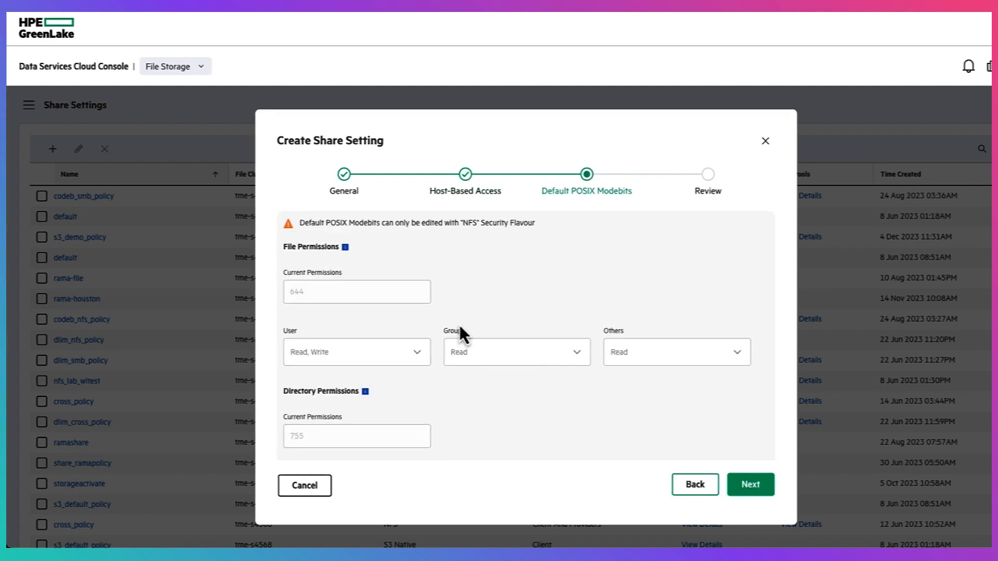
scroll("down", 3)
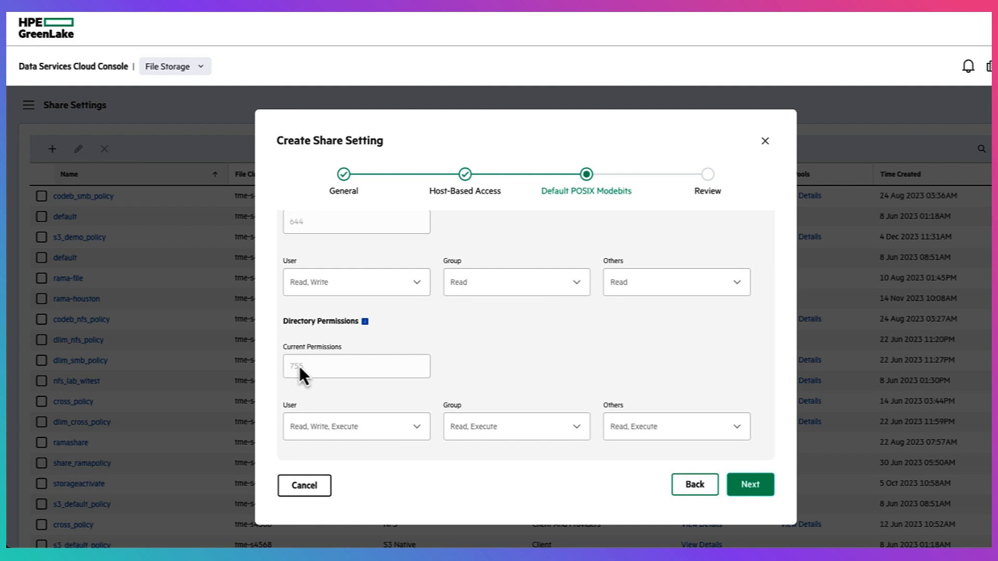
mouse_move(296, 379)
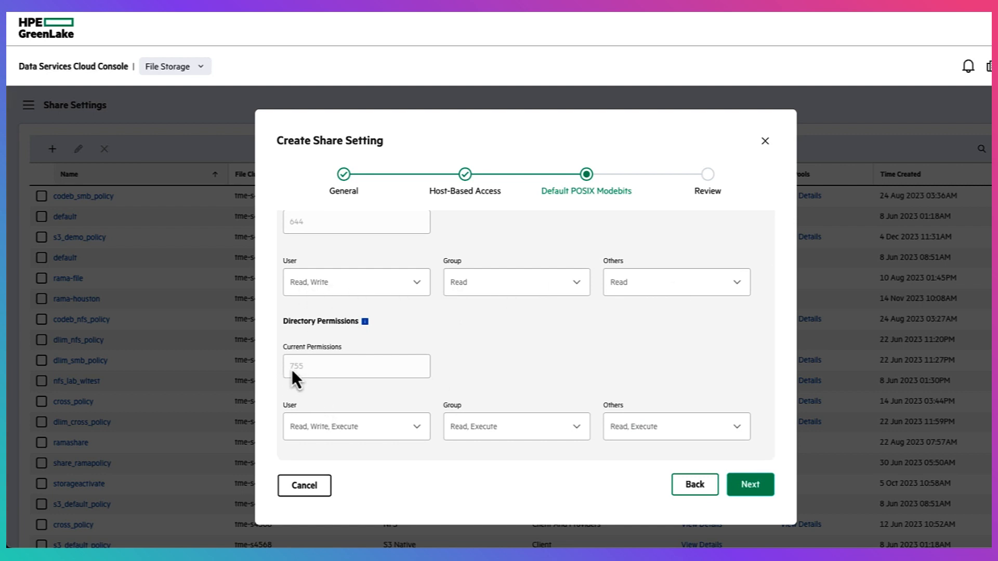
mouse_move(728, 454)
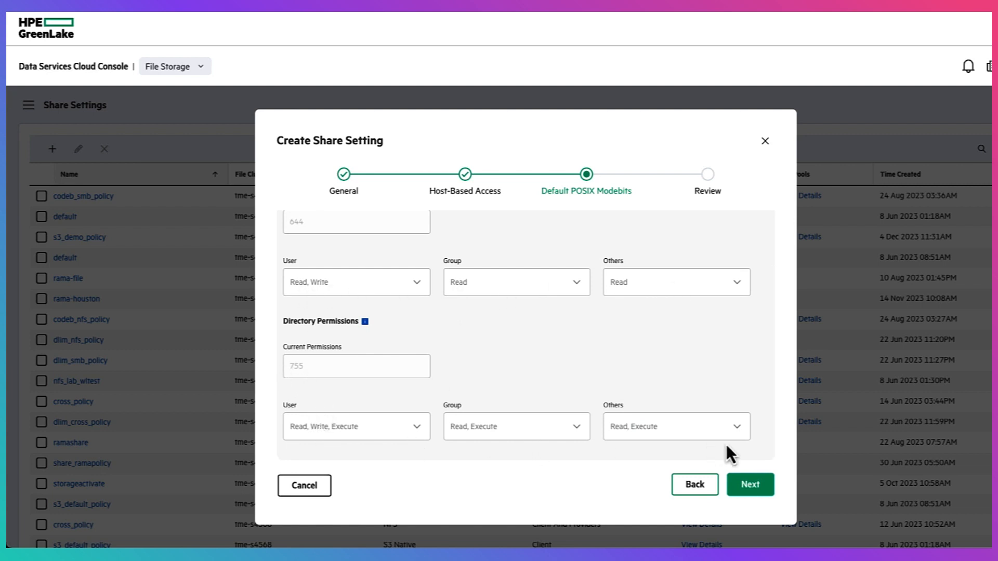
- Submit cross_policy_lastmixed after review and inspect its details in the Share Settings list
left_click(749, 485)
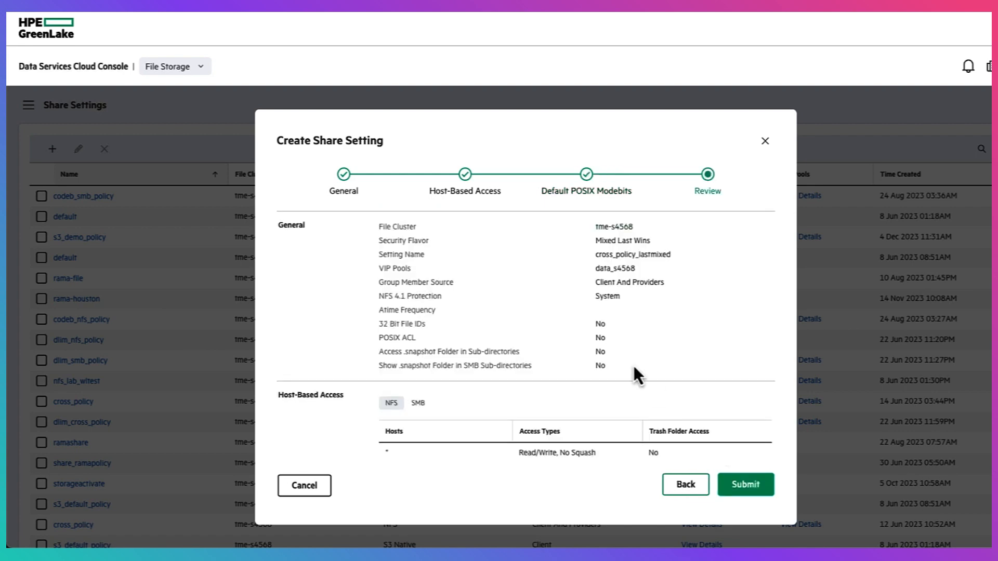
scroll("down", 3)
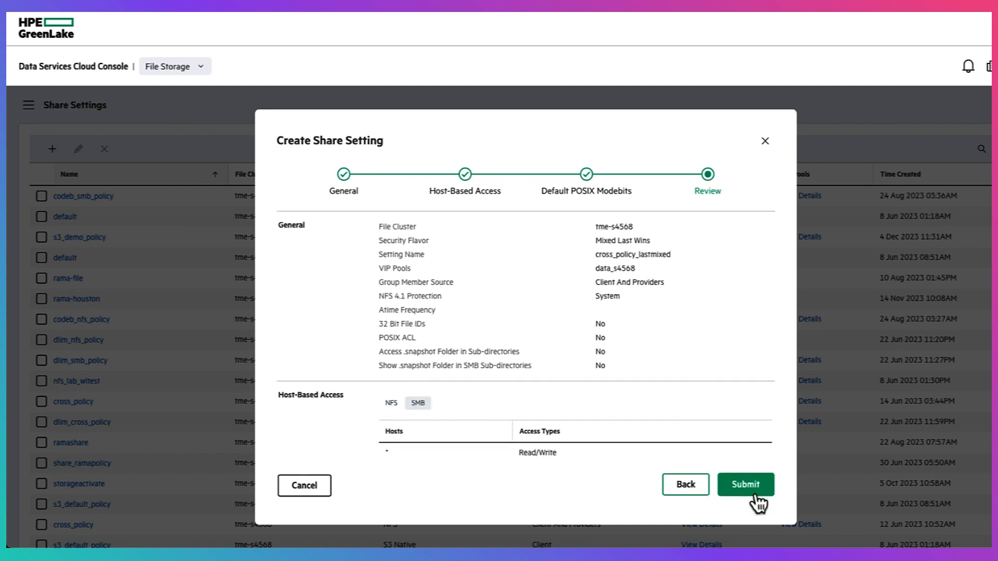
left_click(745, 484)
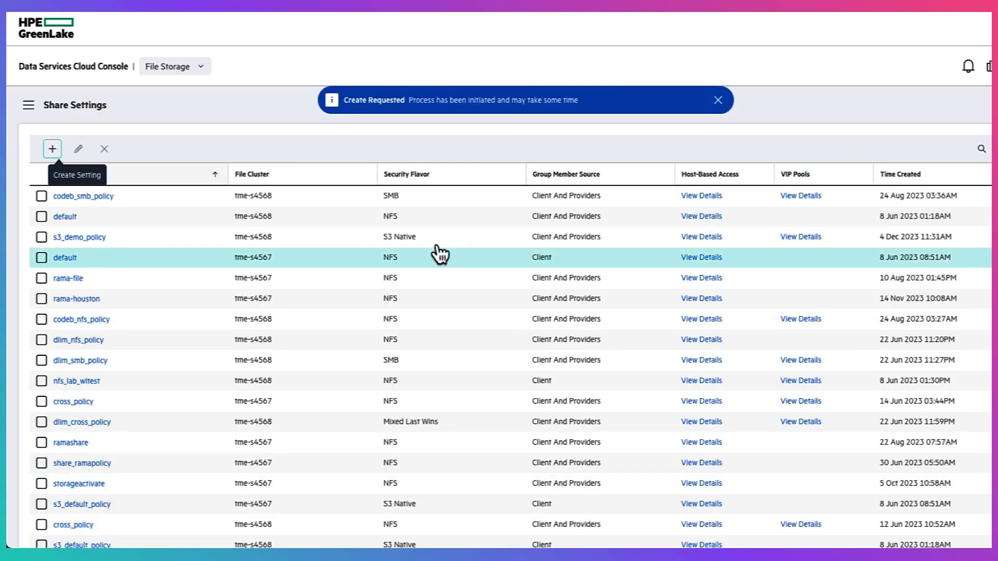
left_click(718, 100)
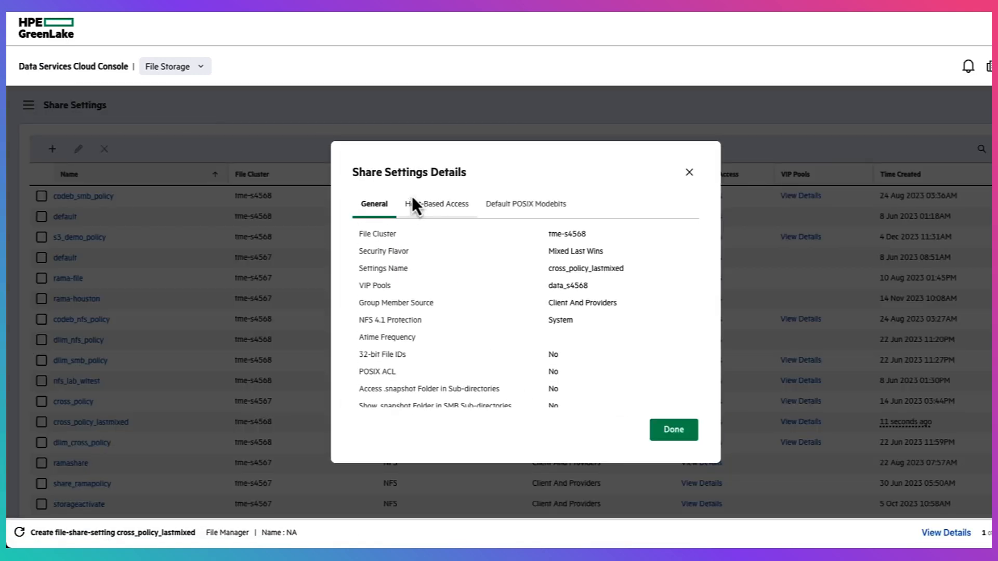
left_click(526, 204)
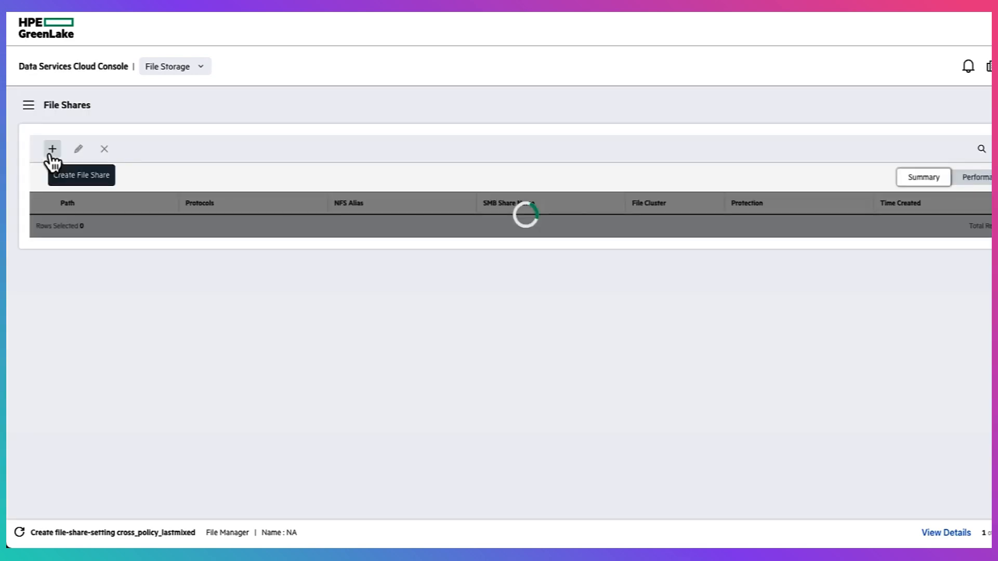
- Start a file share with SMB name democrosssmb and path /demo/iris/democross
left_click(52, 149)
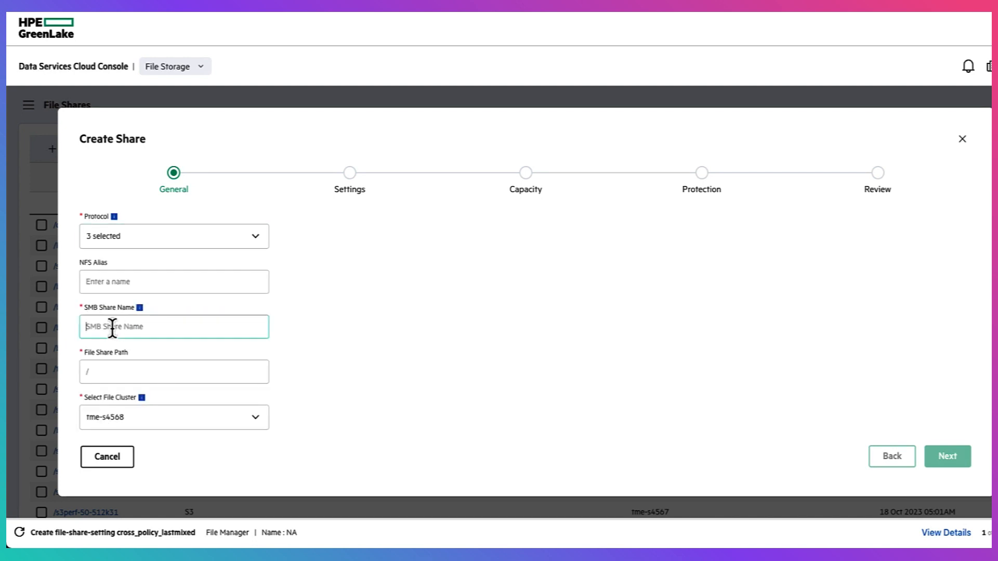
type("demo")
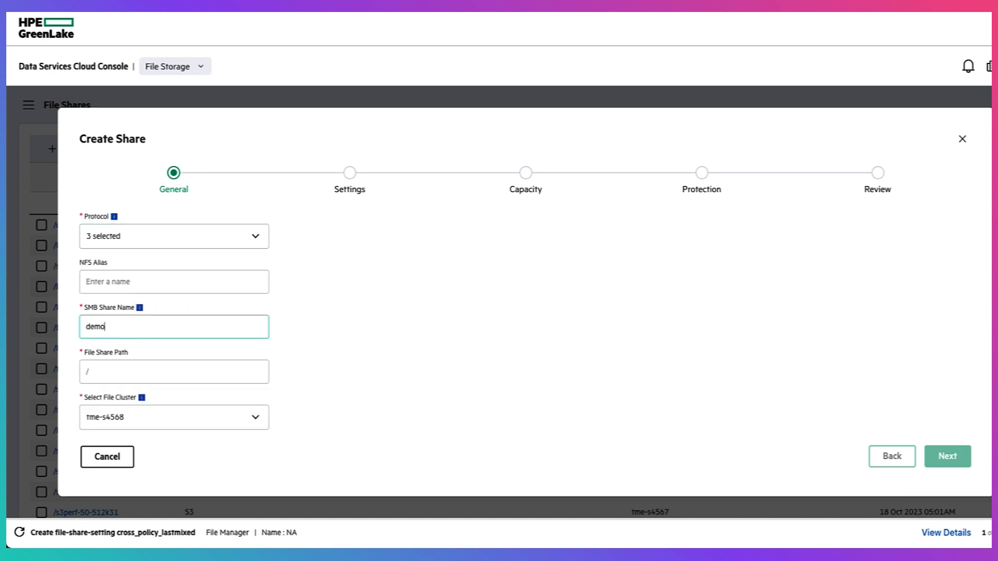
type("crosssmb")
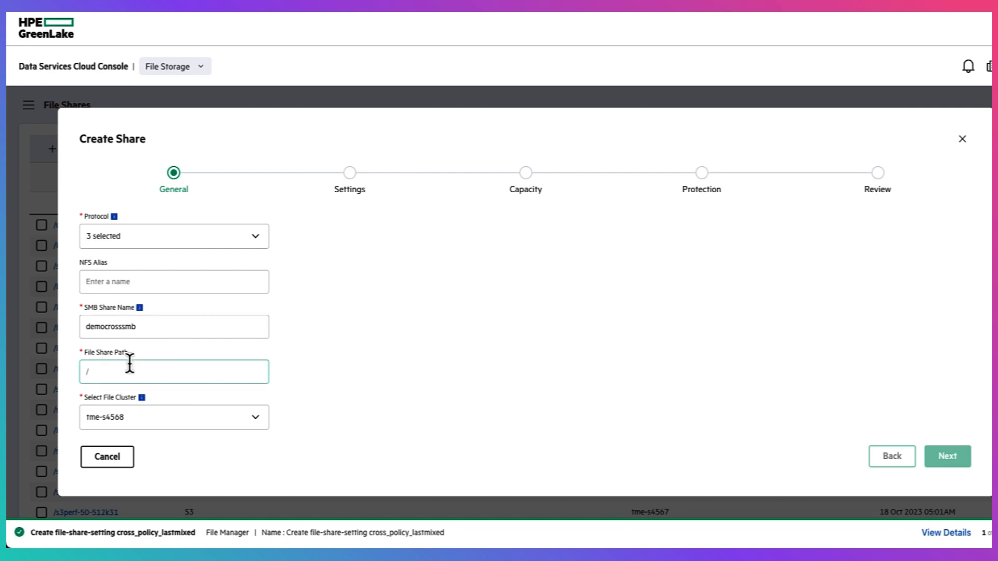
type("/demo/iris/democ")
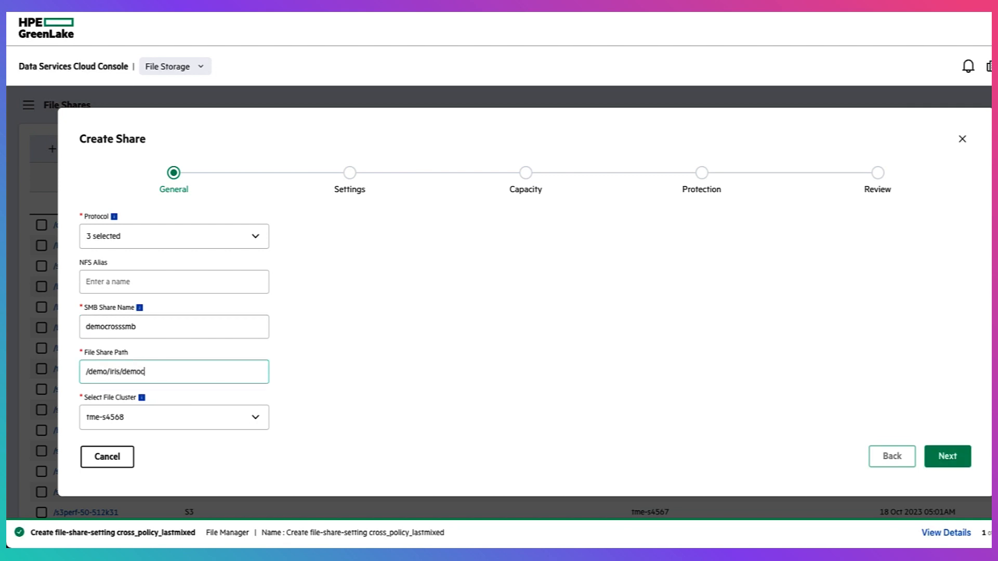
type("ross")
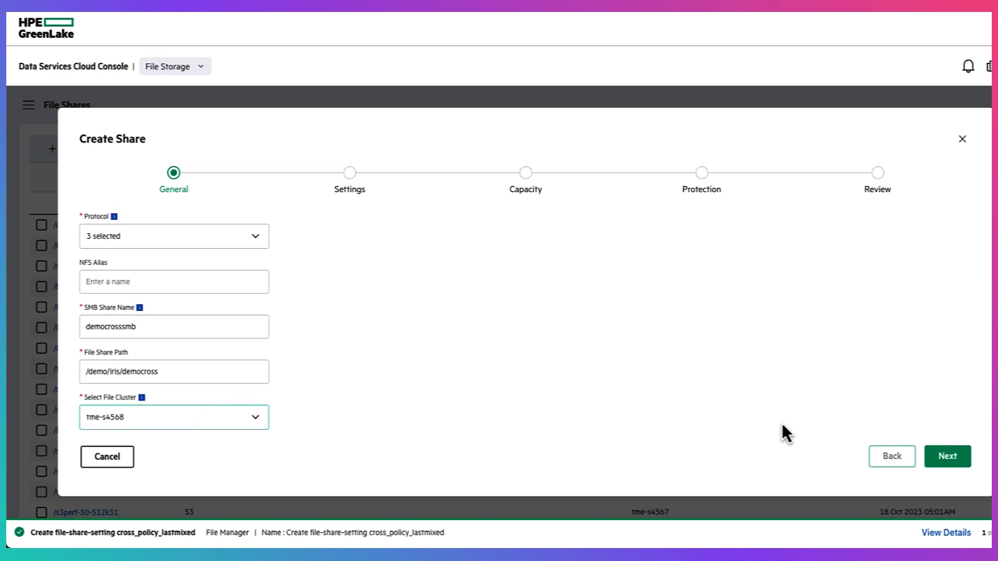
- Choose cross_policy_lastmixed settings and enable share-level ACL with full control for ad.tme-ftc-infra116 domain users
left_click(946, 457)
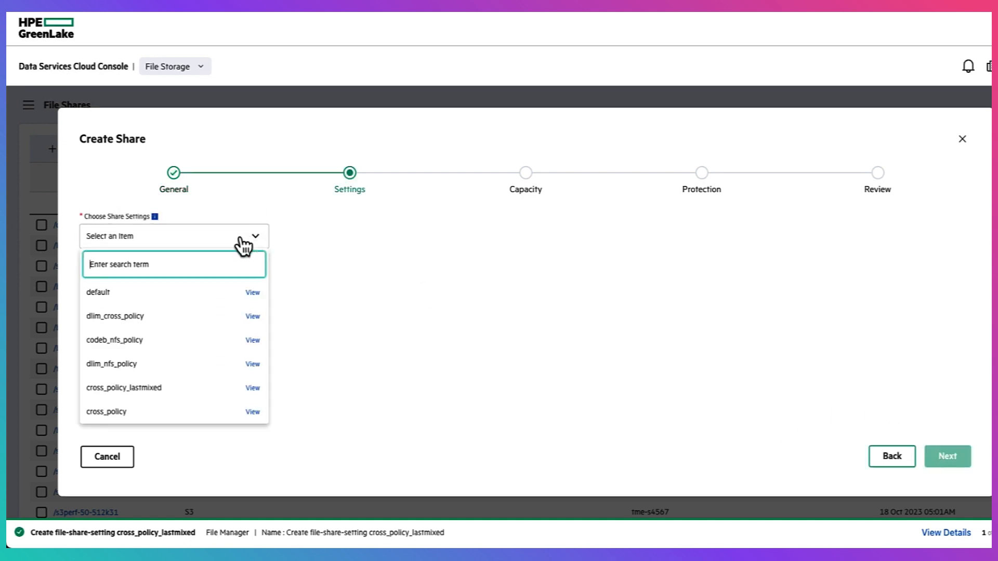
left_click(252, 387)
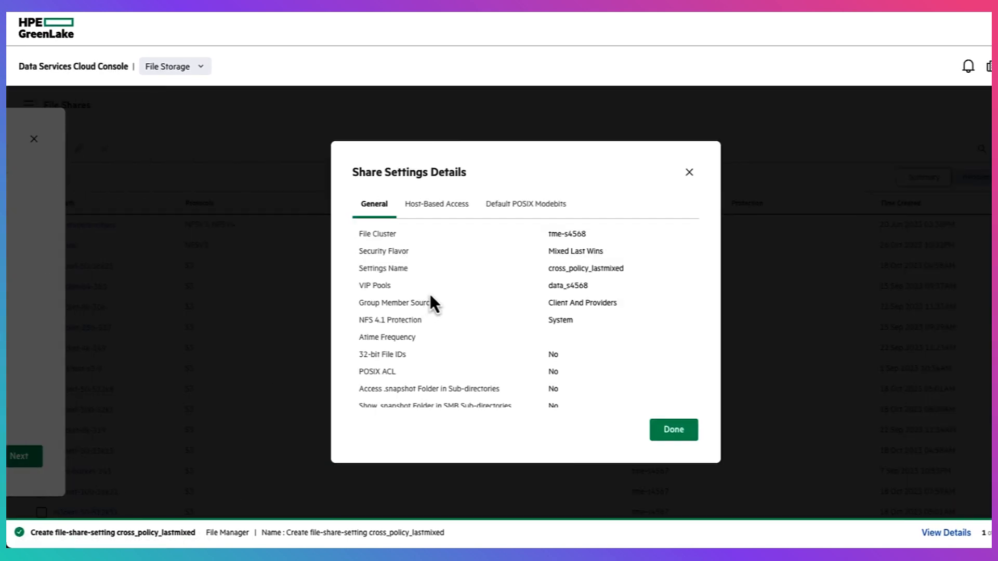
left_click(672, 429)
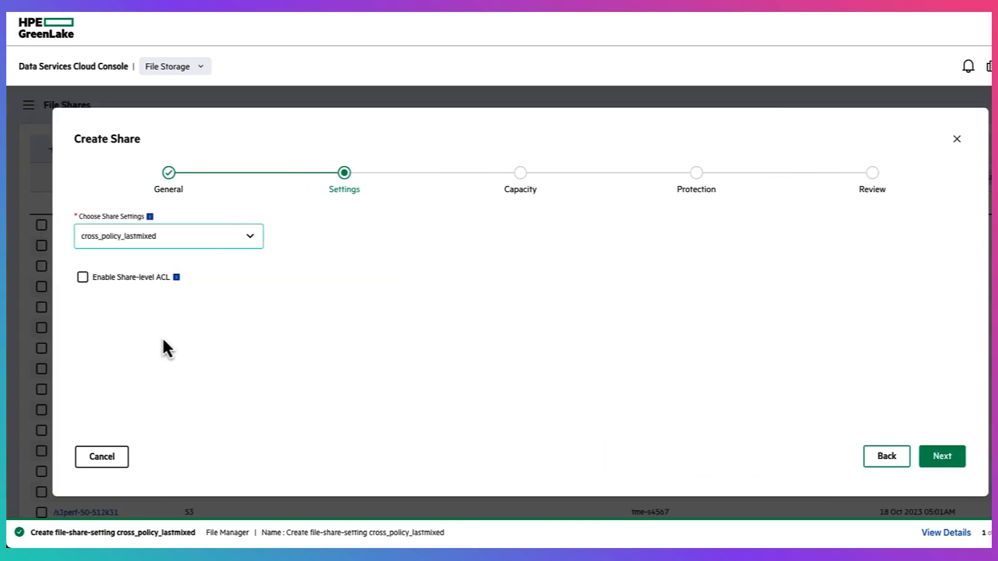
left_click(82, 277)
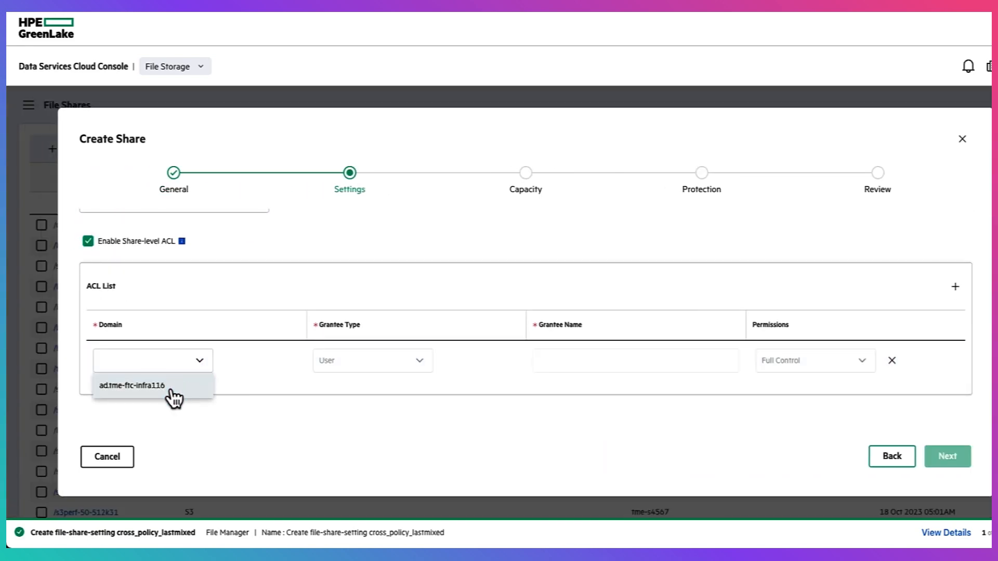
left_click(131, 386)
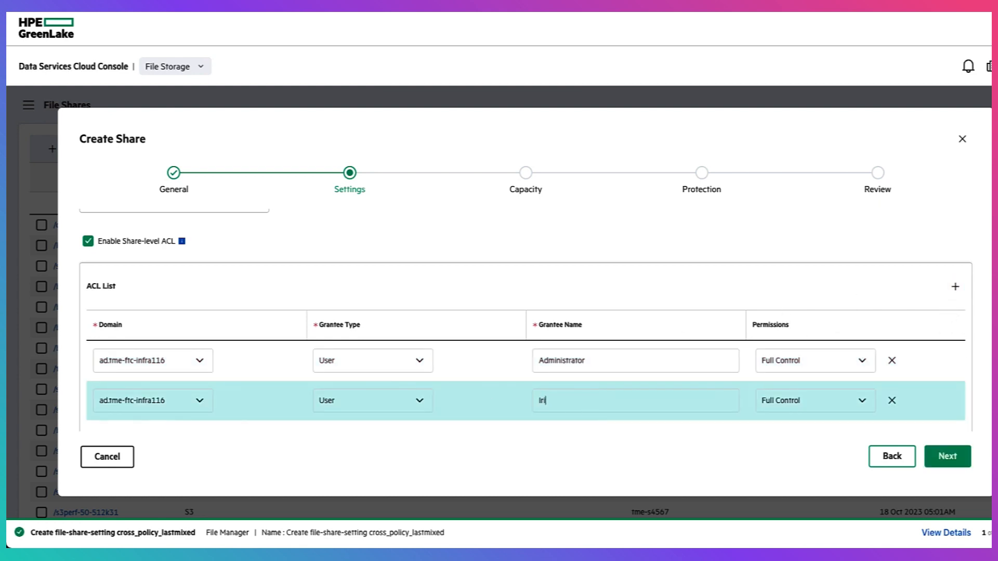
left_click(813, 400)
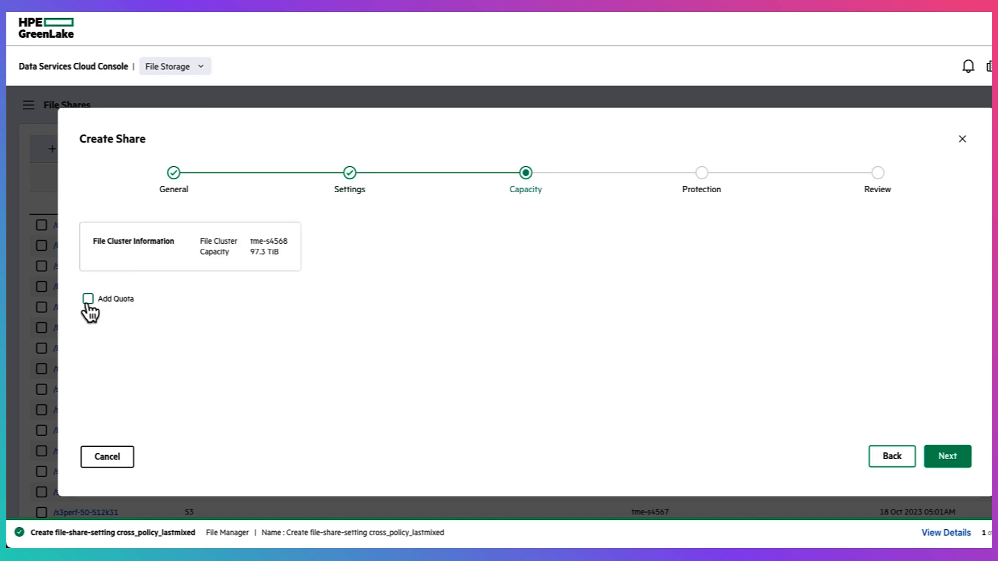
- Create the democross share with no quota or protection and view its details
left_click(88, 299)
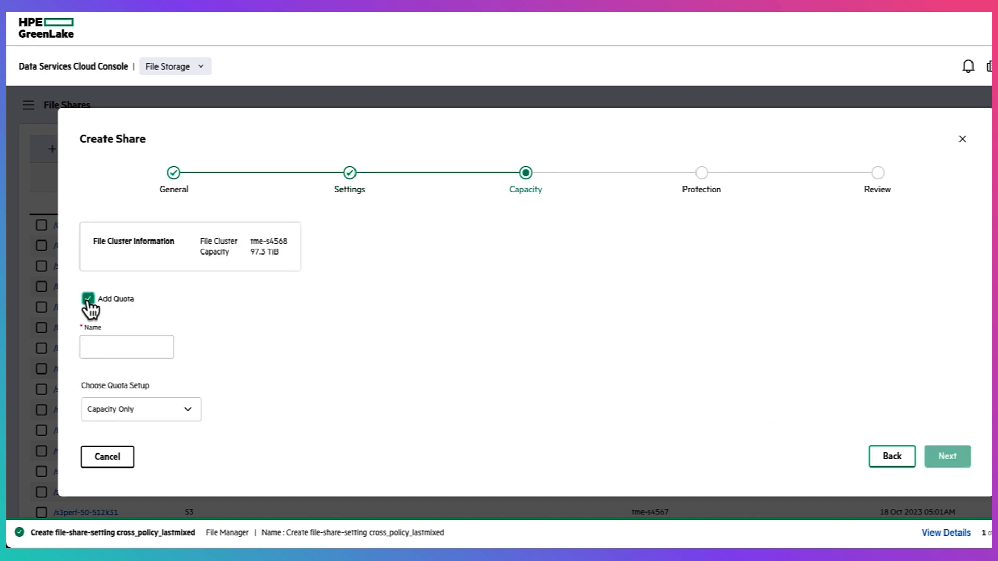
left_click(88, 298)
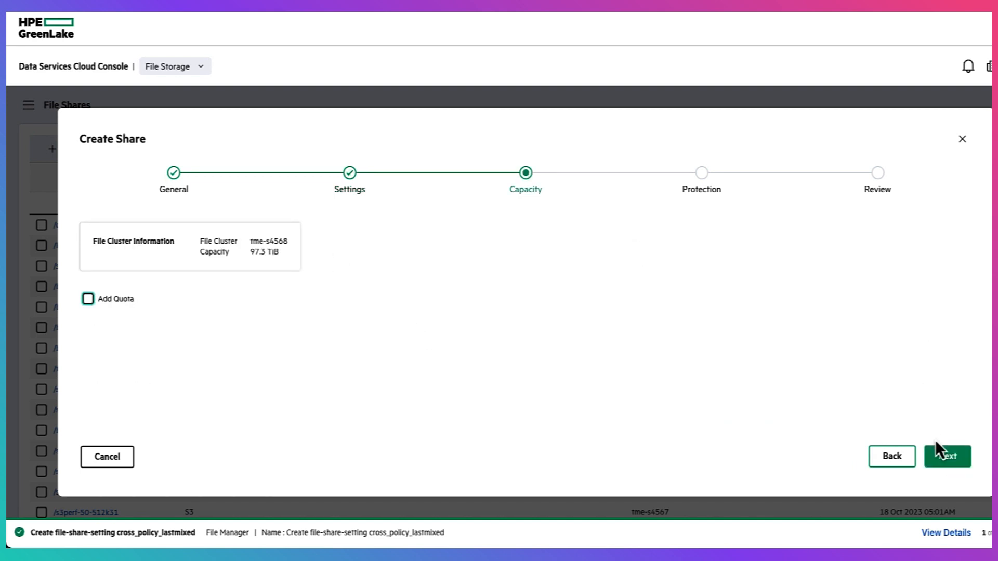
left_click(946, 456)
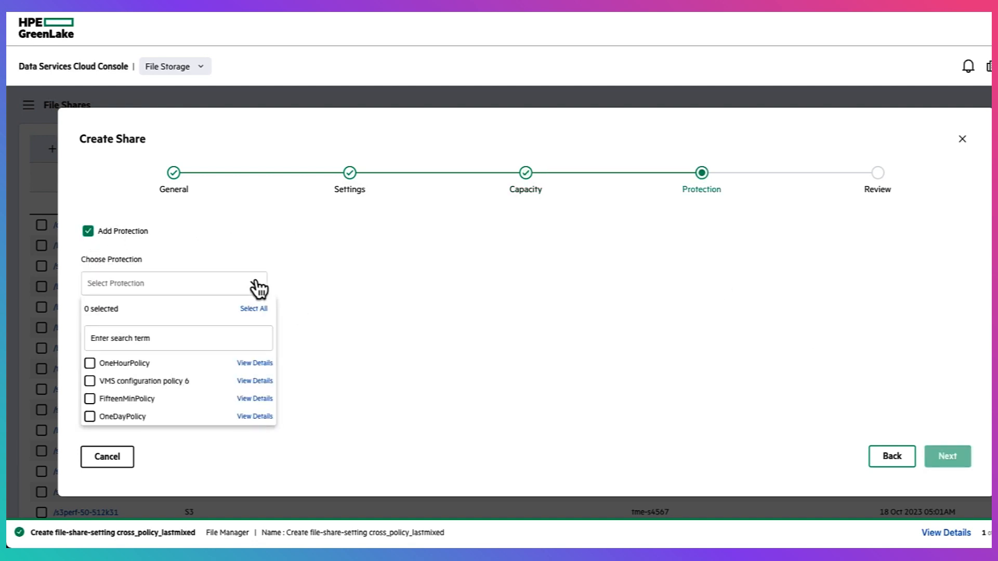
left_click(88, 230)
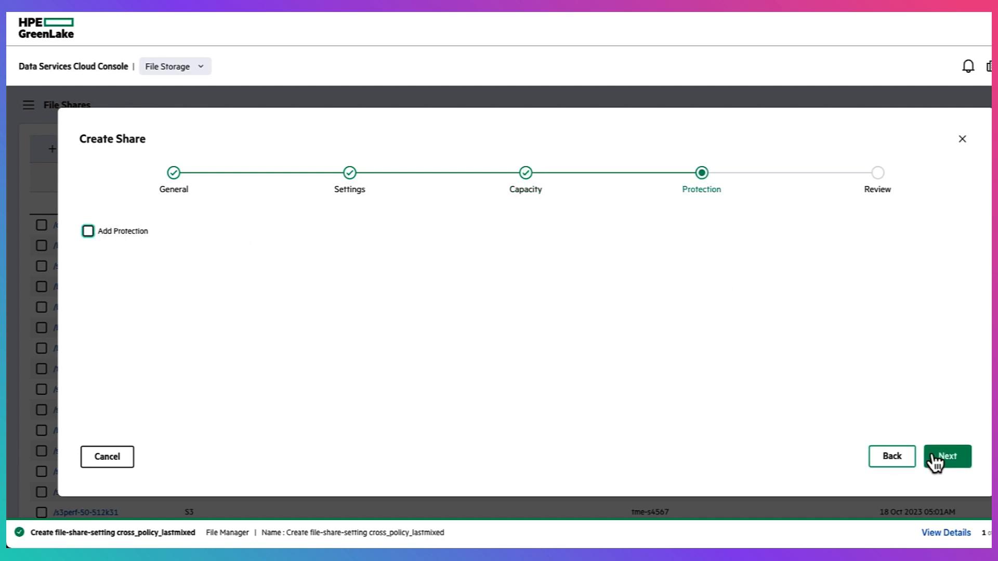
left_click(948, 457)
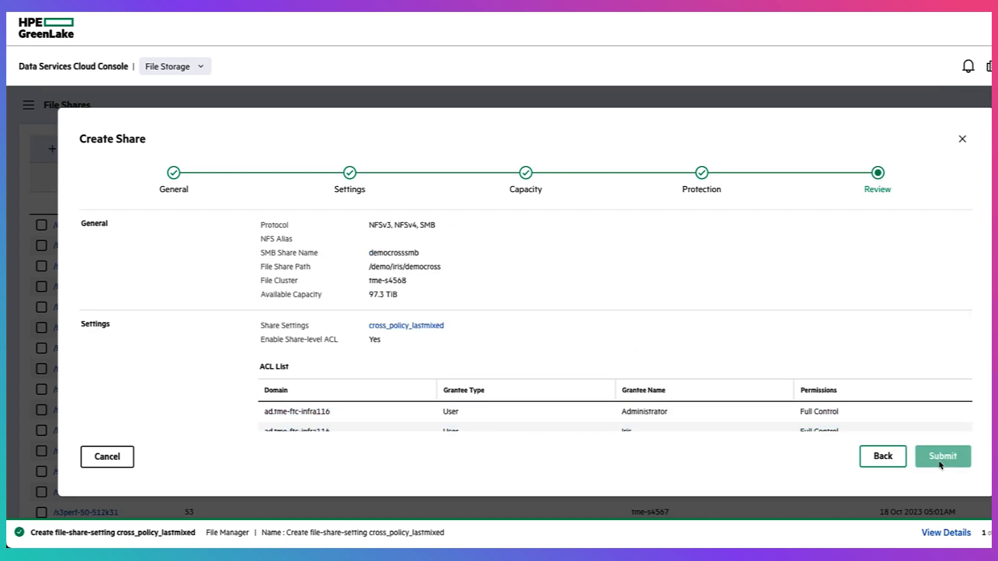
left_click(942, 457)
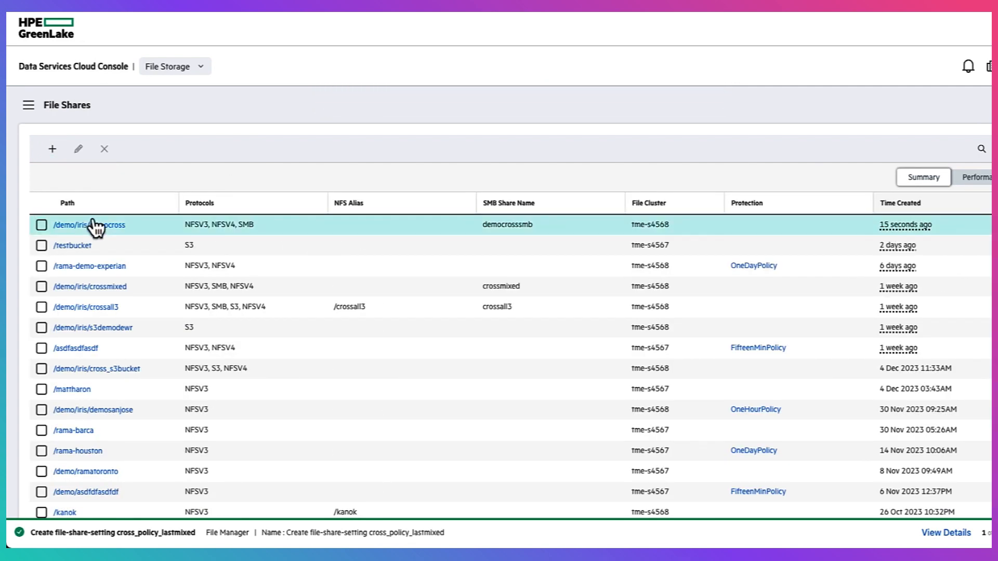
left_click(89, 225)
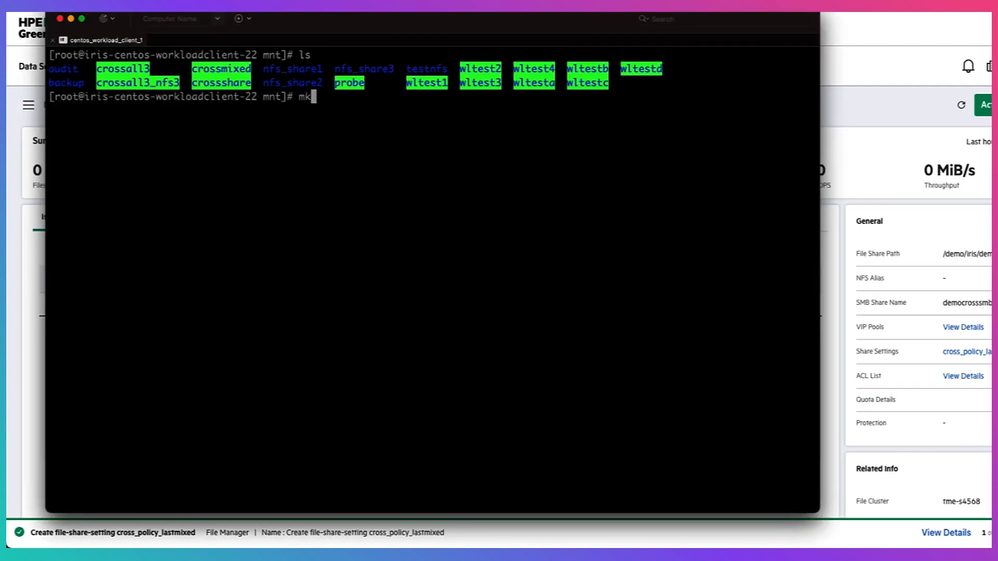
- Make a ./democross directory with 777 permissions on the Linux client
type("dir ./dem")
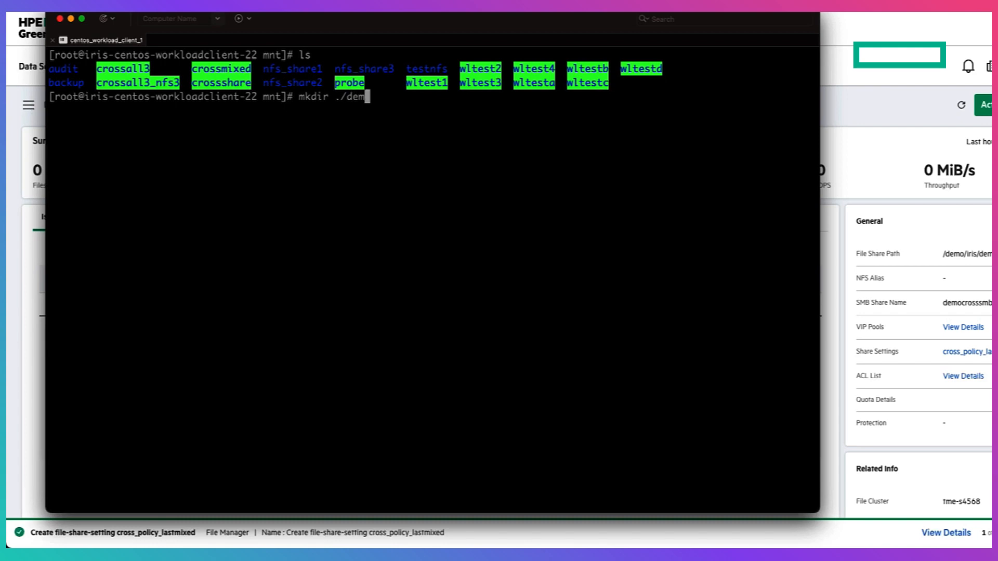
type("ocross")
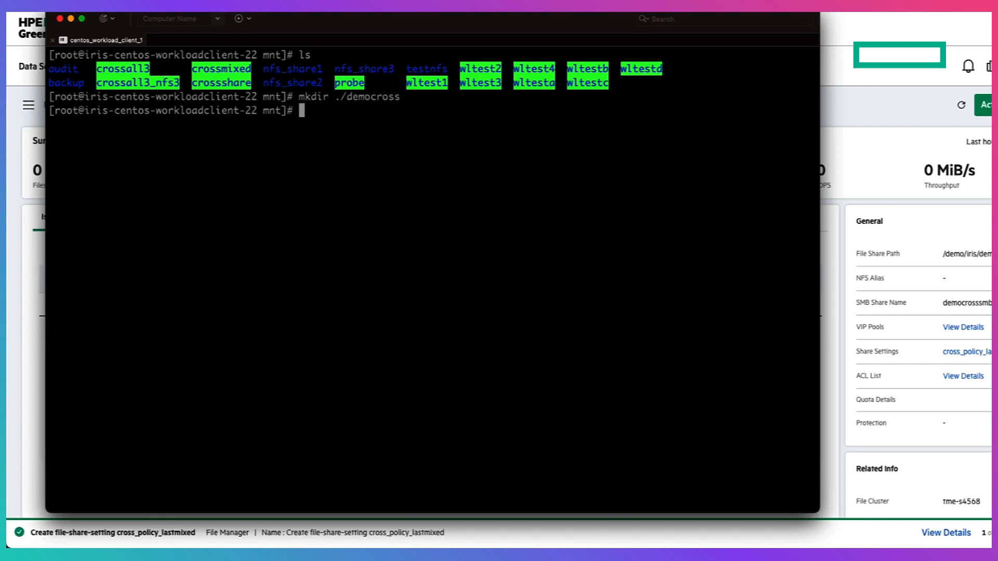
type("chmod")
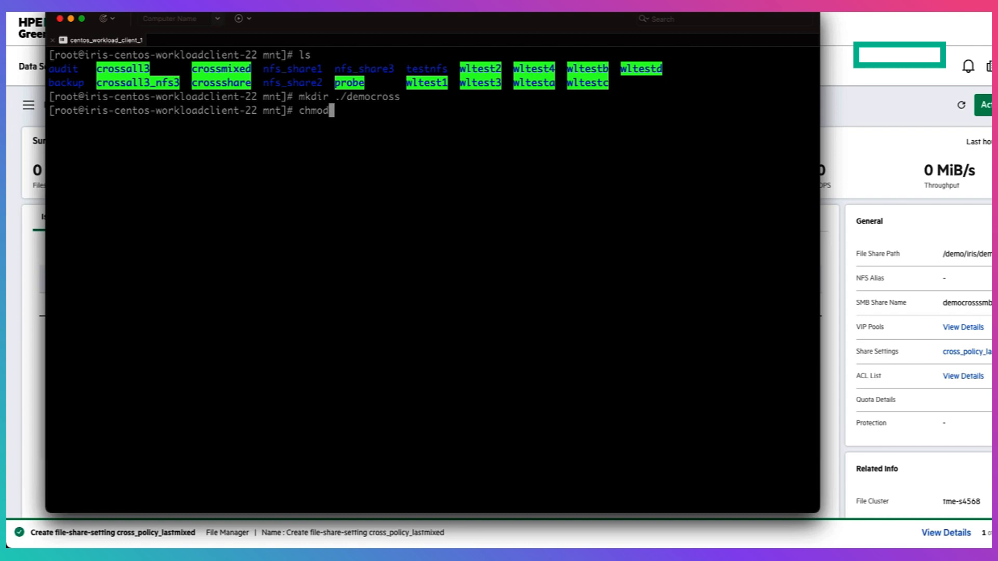
type("777")
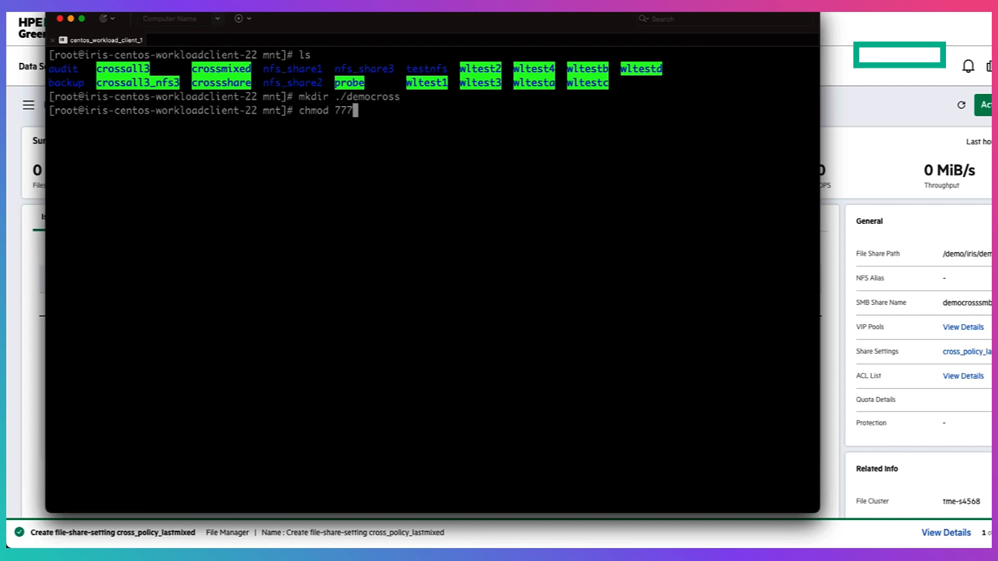
type("./democross/")
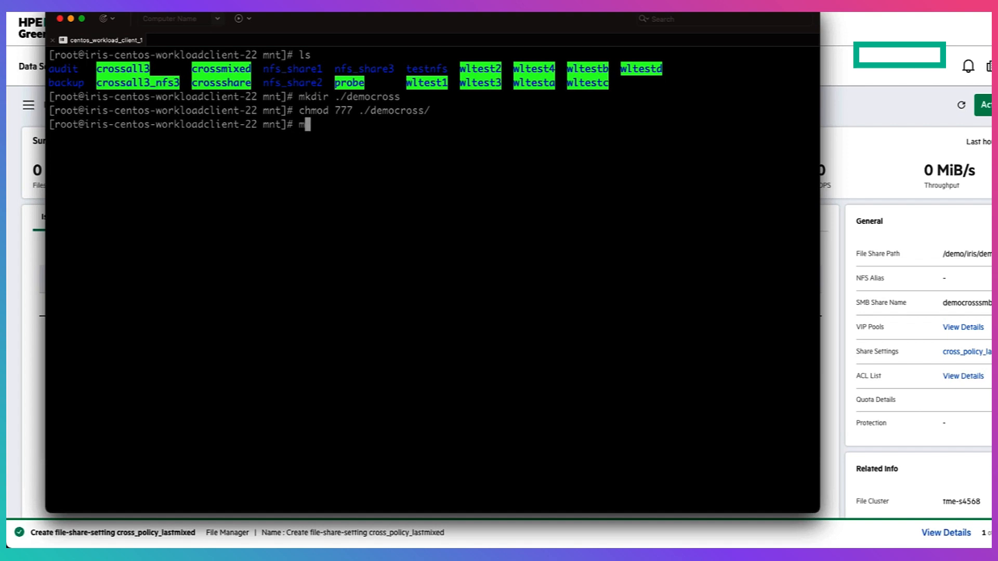
- Mount data.s4568.ad.tme-ftc-infra116:/demo/iris/democross over NFS onto ./democross
type("ount")
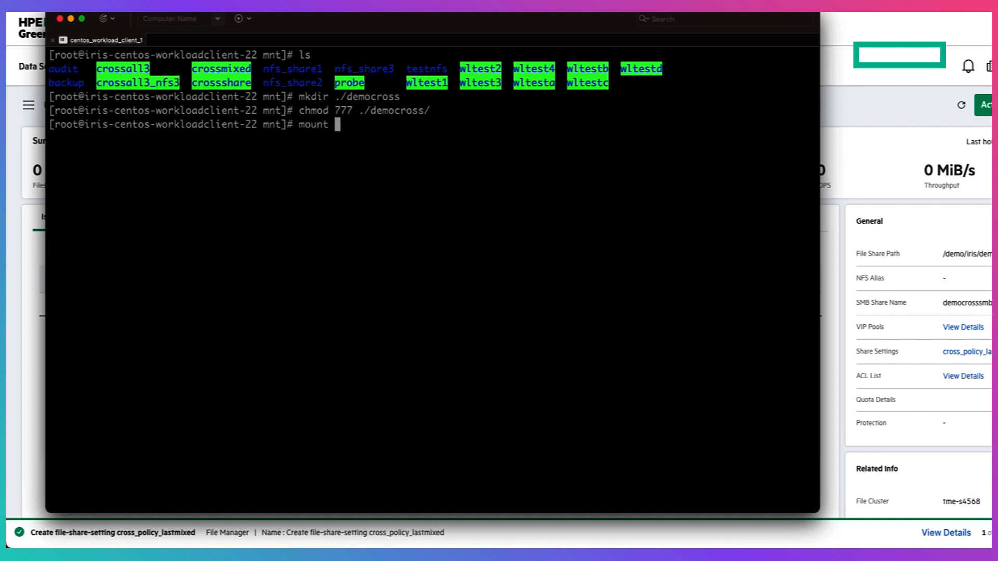
type("data.s4568.")
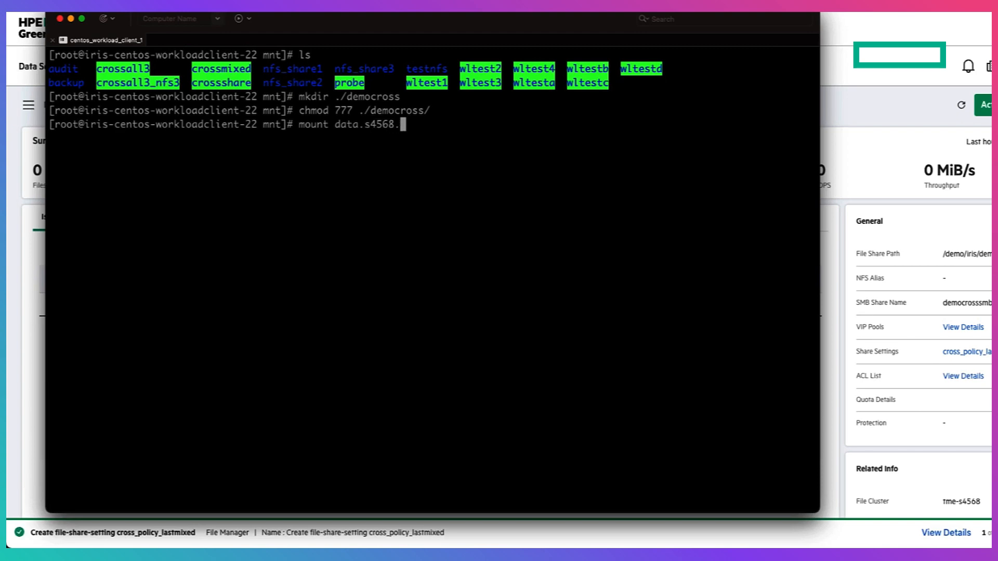
type("ad.tme-ftc-infra")
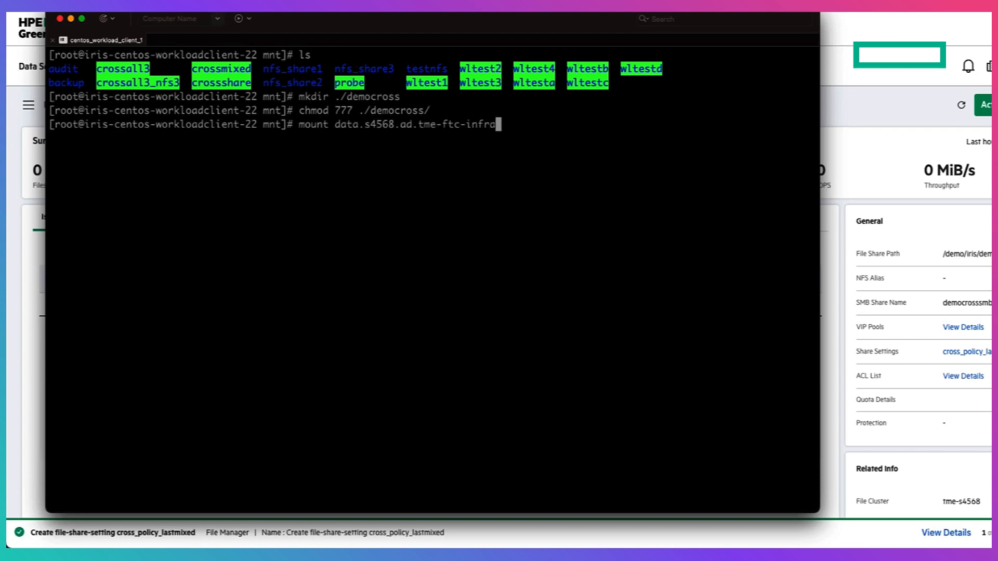
type("116:/demo/iris")
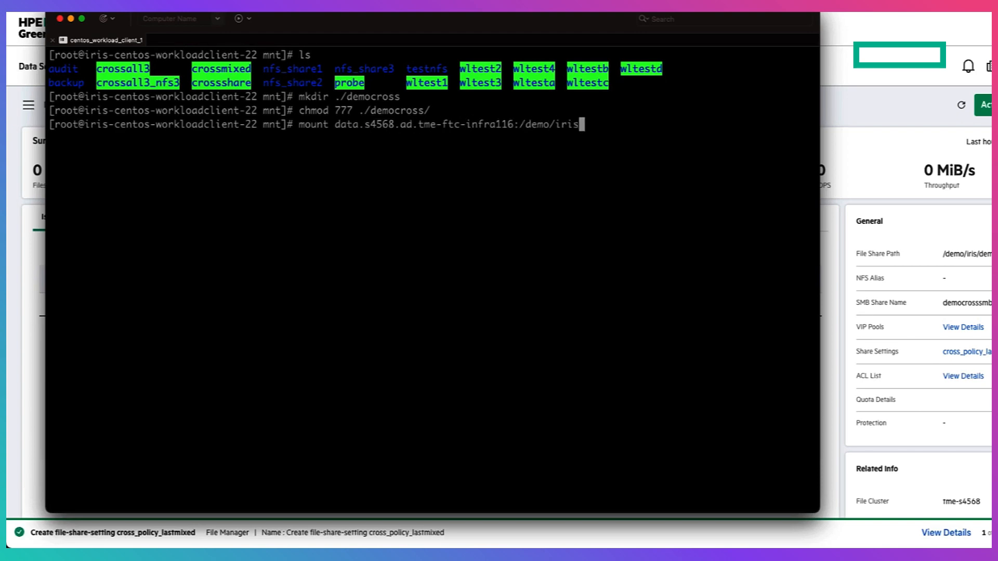
type("democross ./democross")
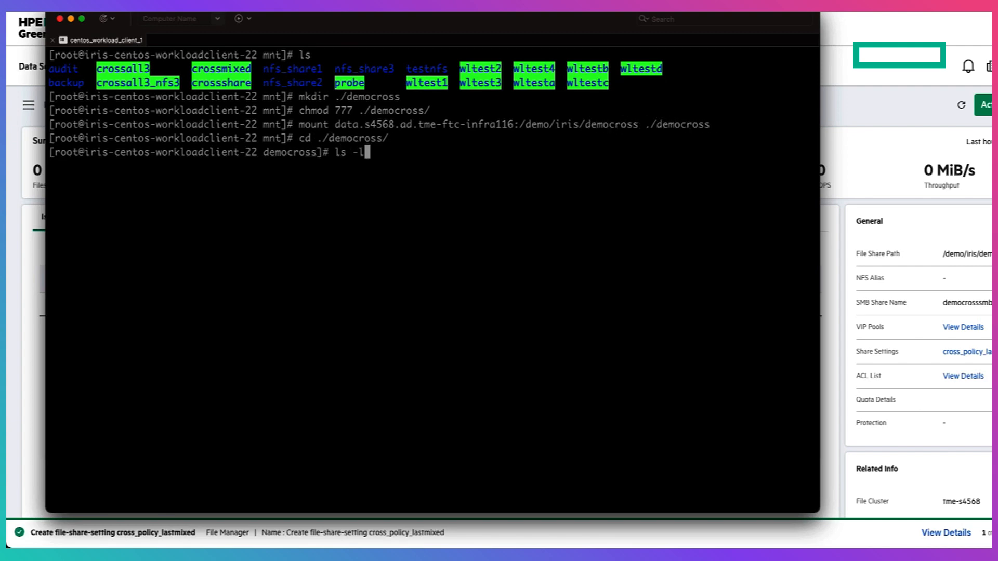
- Create fromnfs/testfile.txt containing "from NFS" over NFS, then switch to the Windows session
type("mkdir ./fromnfs")
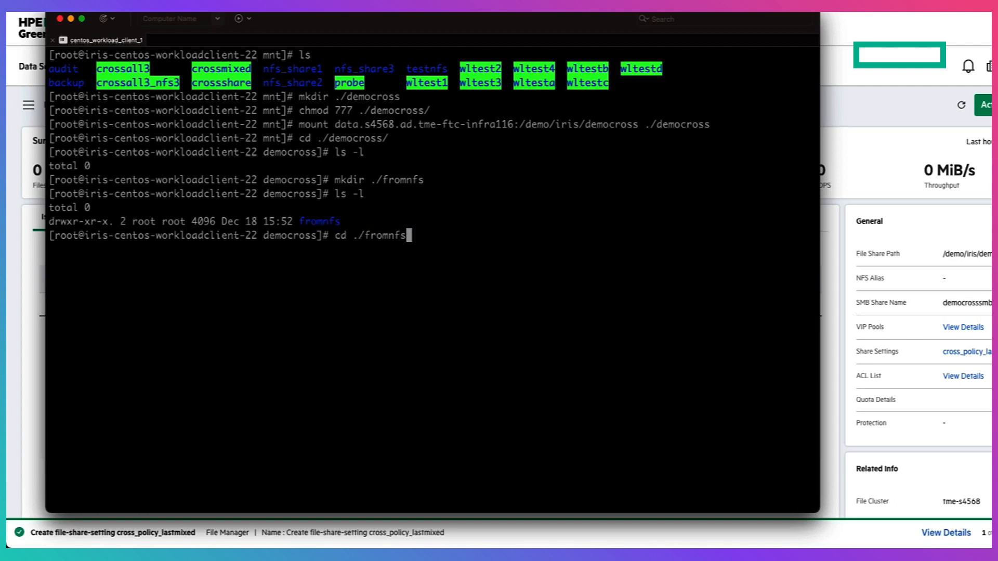
type("touch ./testfile.txt")
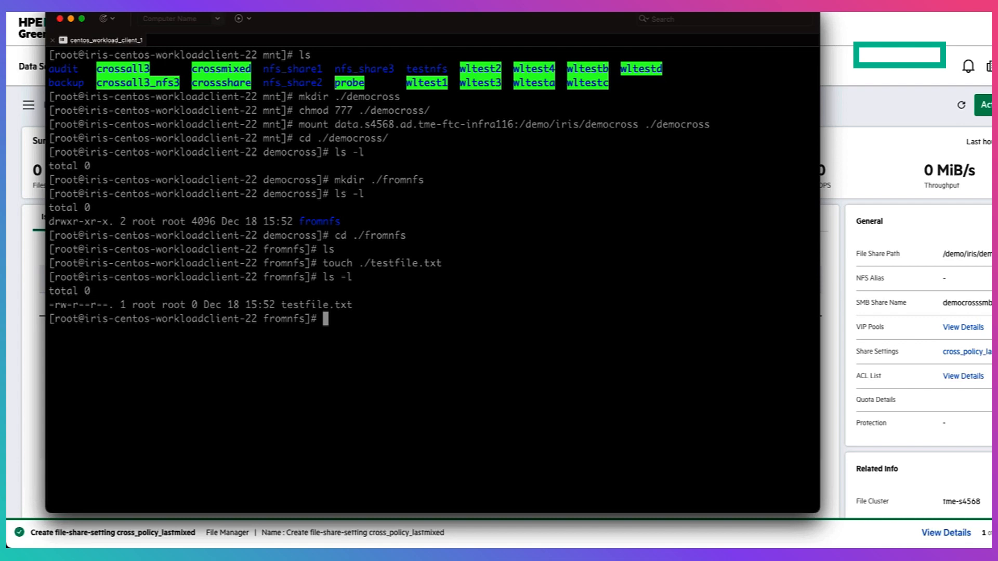
type("echo \"from NFS\" > testfile.txt")
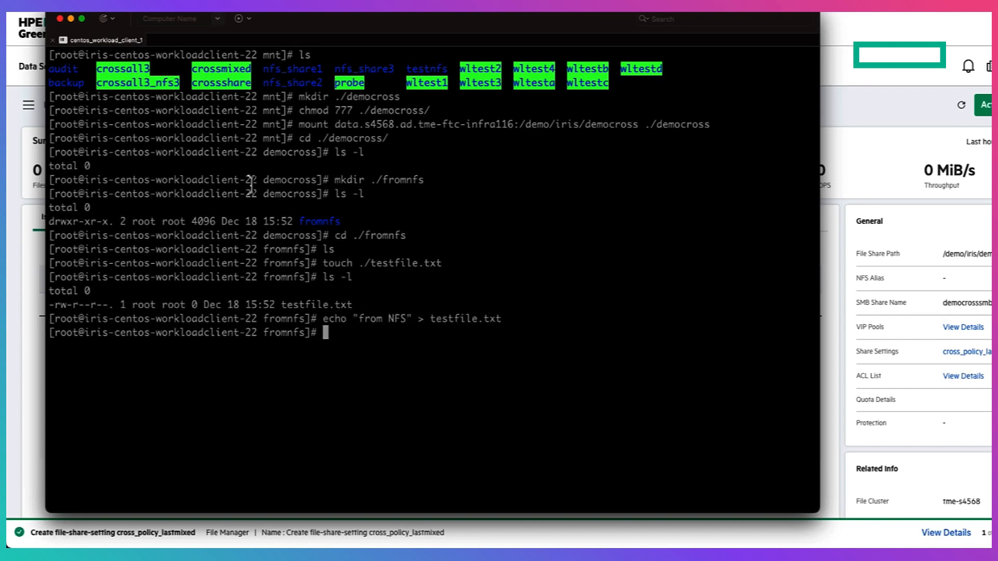
left_click(177, 40)
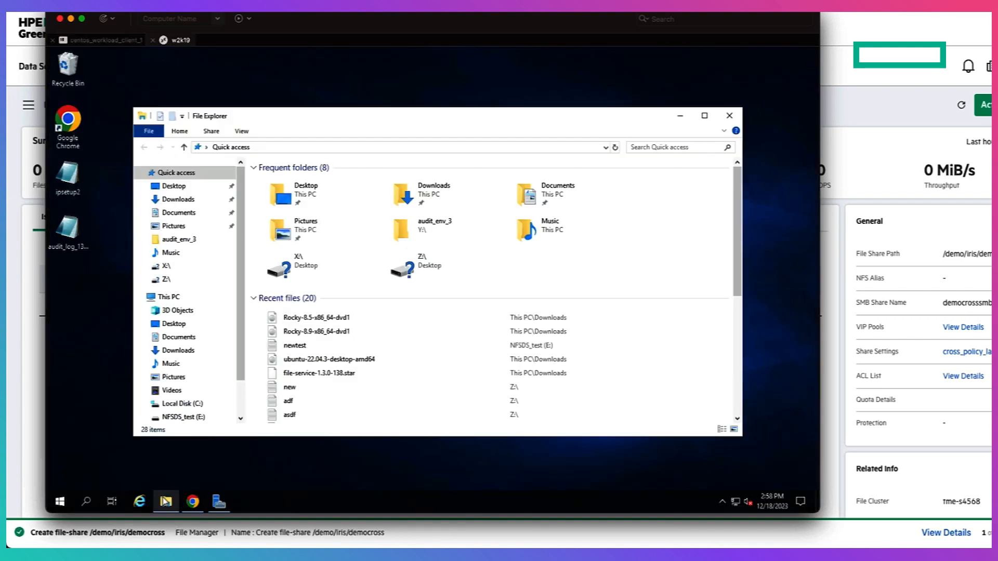
- Map \\data.s4568.ad.tme-ftc-infra116\democrosssmb as drive Z: using different AD credentials
left_click(169, 296)
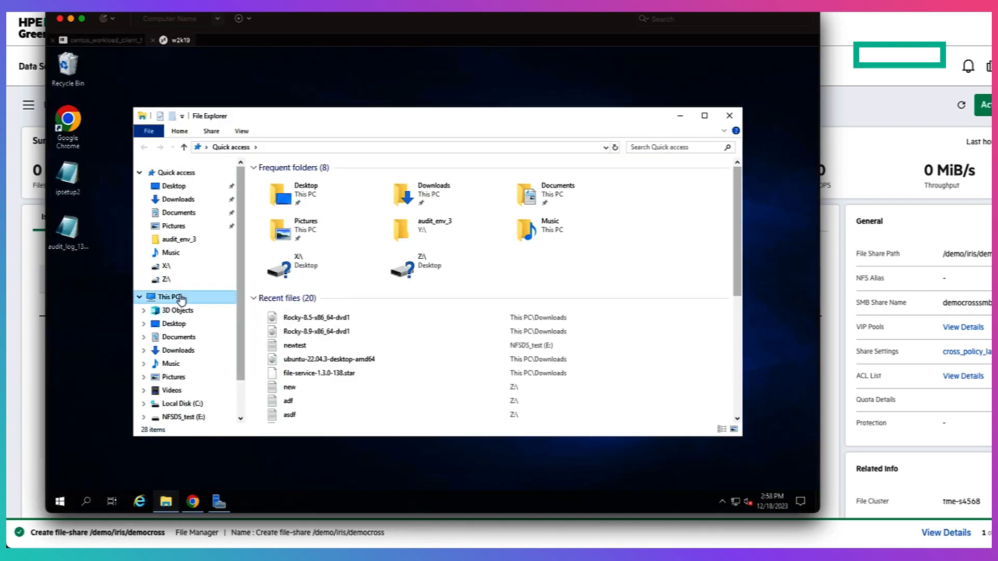
right_click(167, 296)
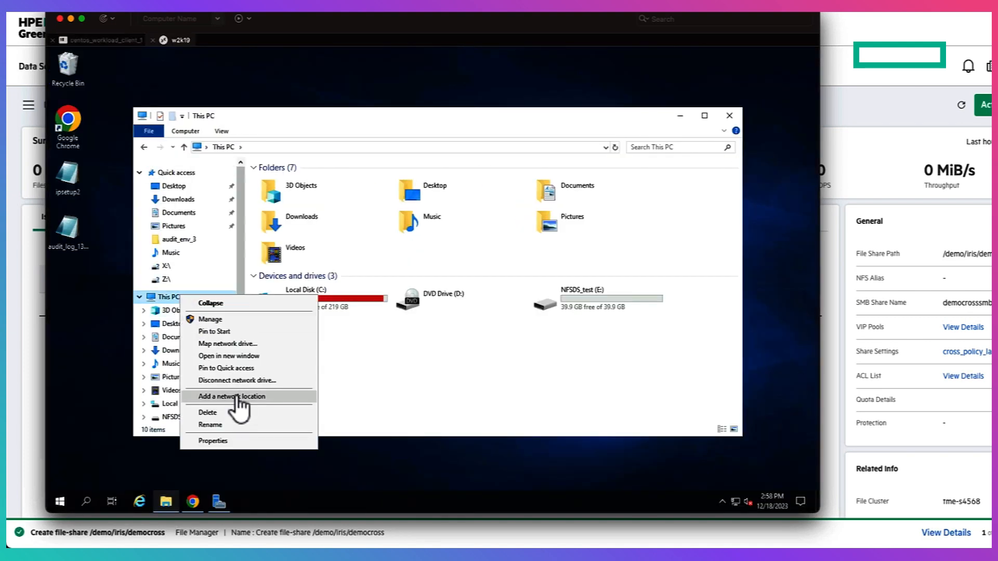
mouse_move(245, 344)
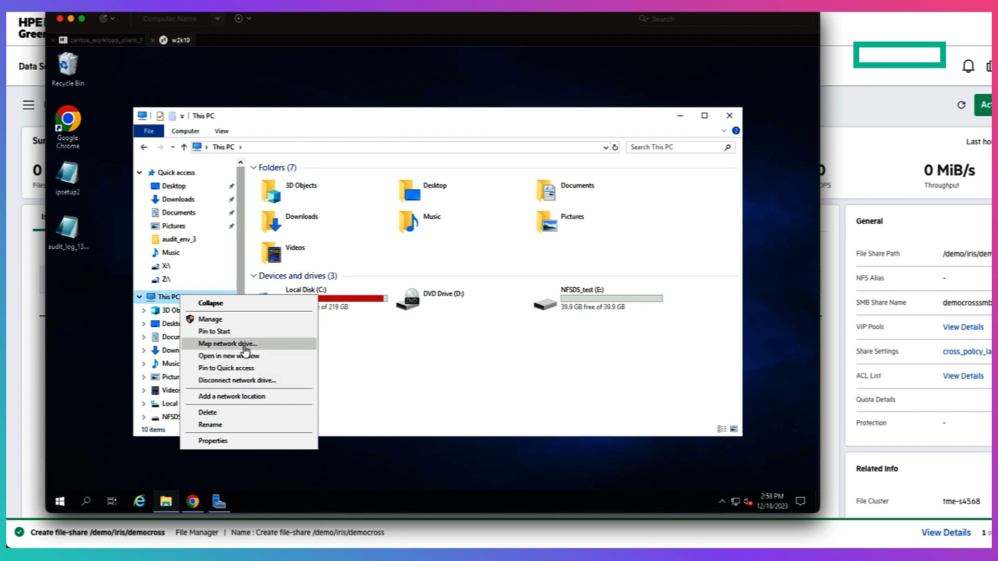
left_click(226, 344)
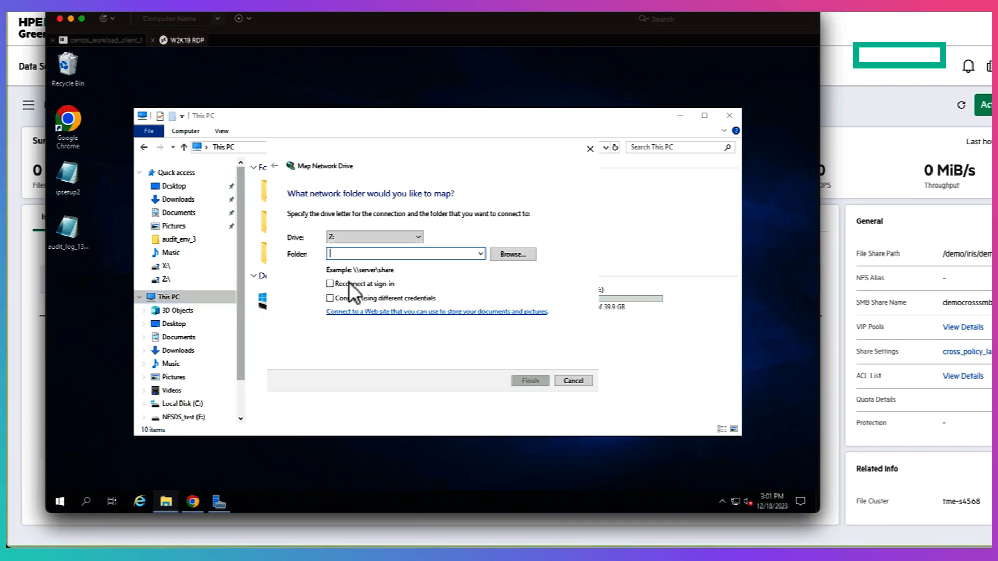
type("\\\\data.s4568.ad.tme-ftc-infra116\\democrosssmb")
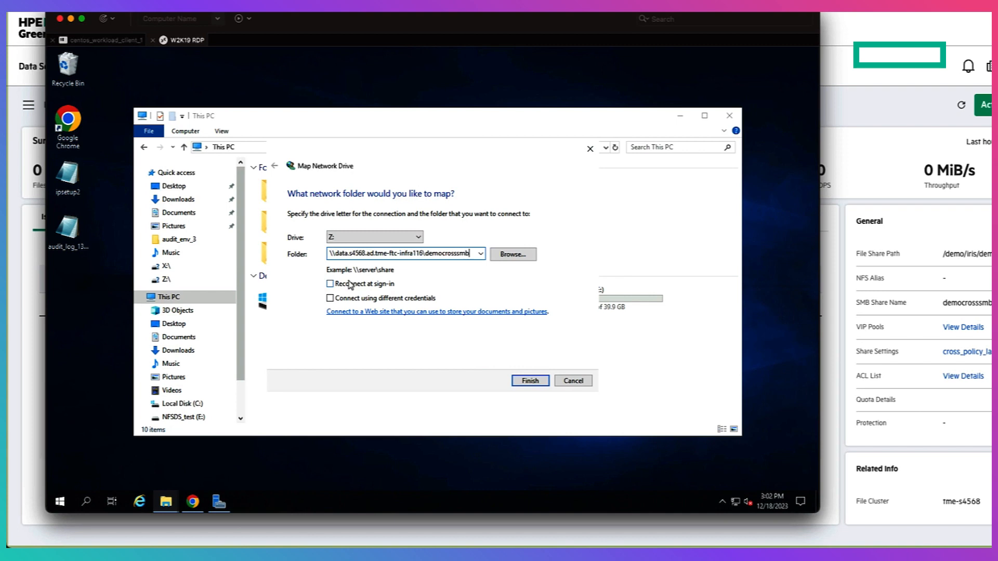
left_click(330, 298)
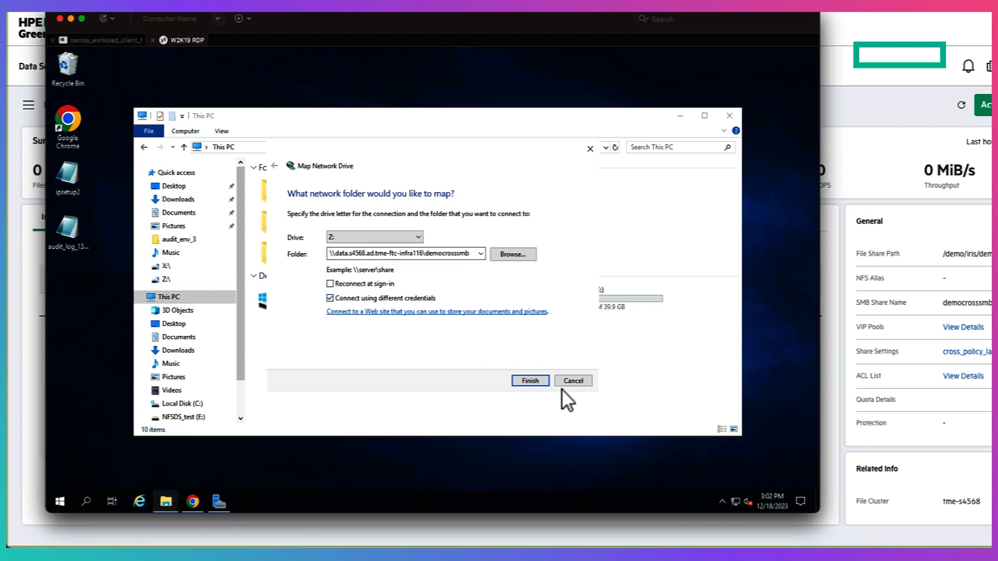
left_click(529, 381)
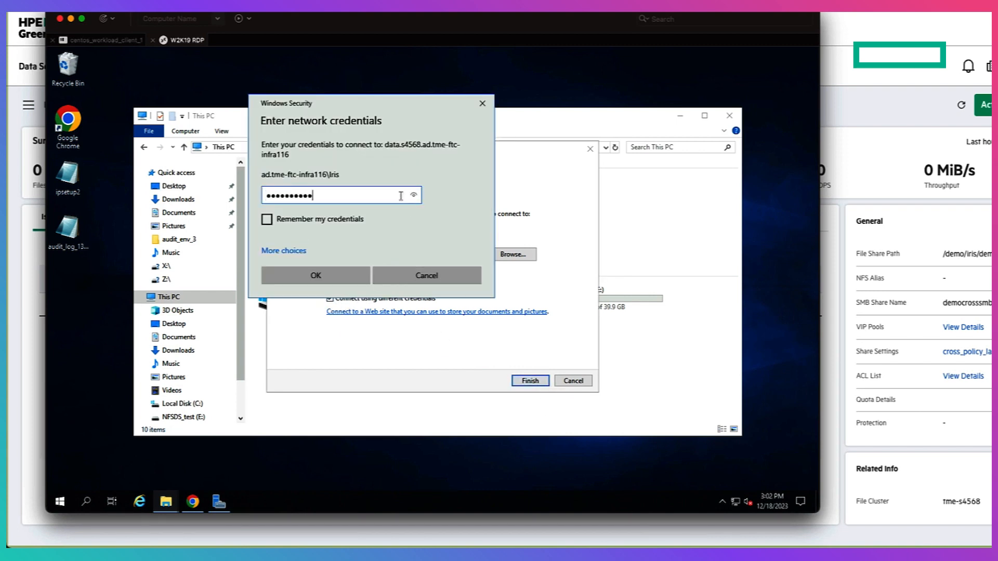
left_click(314, 274)
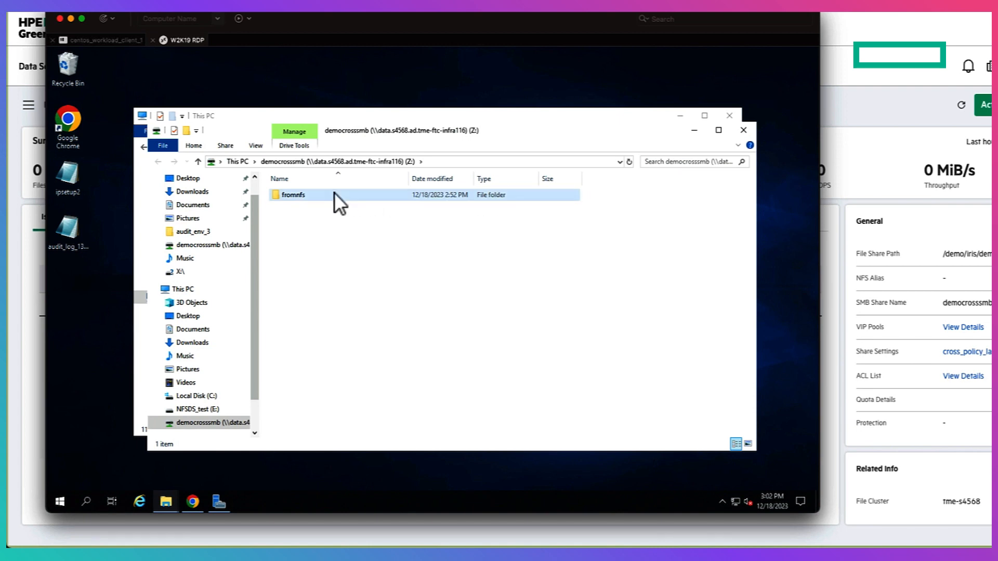
- Open testfile inside fromnfs showing "from NFS" and add a "from SMB" line
double_click(295, 194)
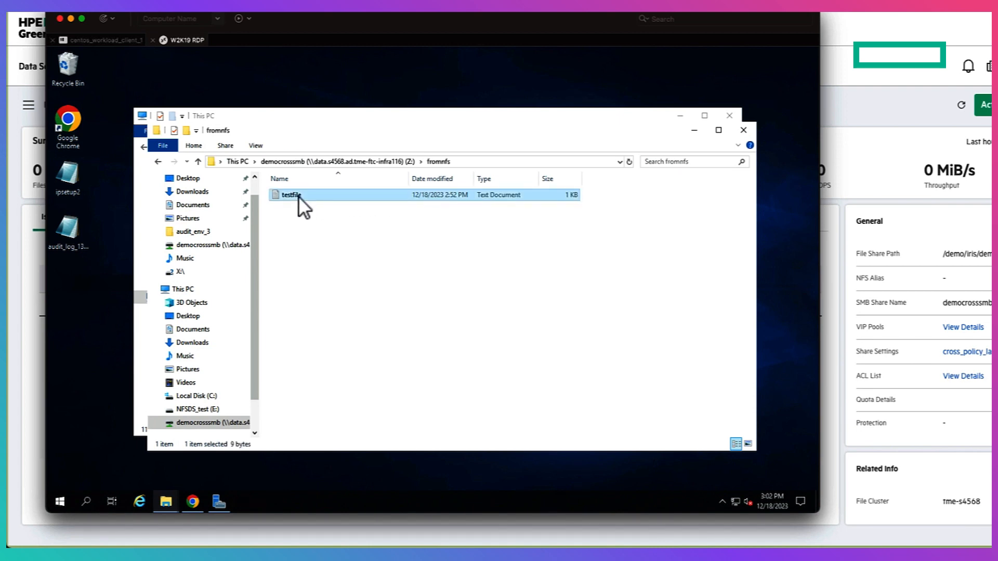
double_click(290, 195)
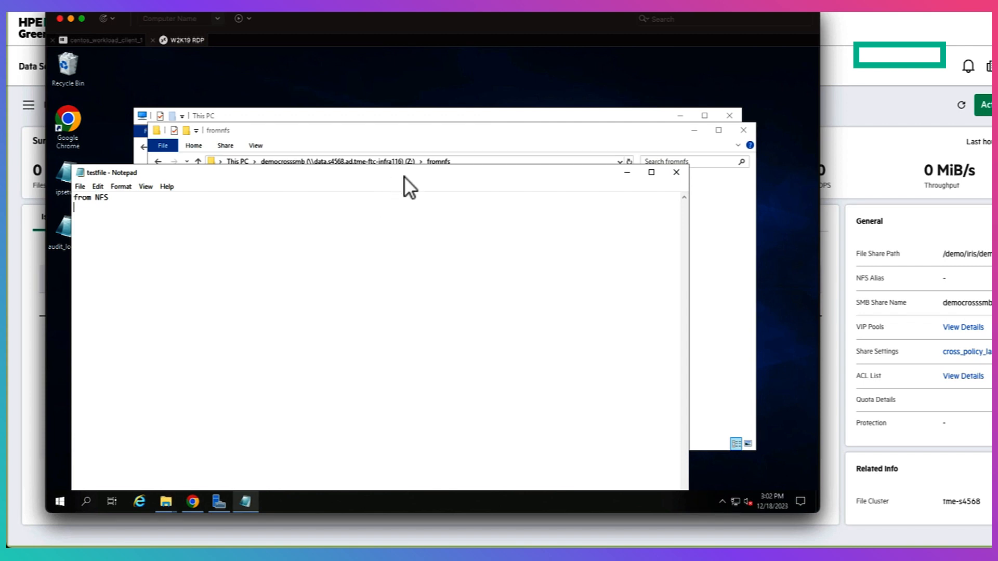
type("from SMB")
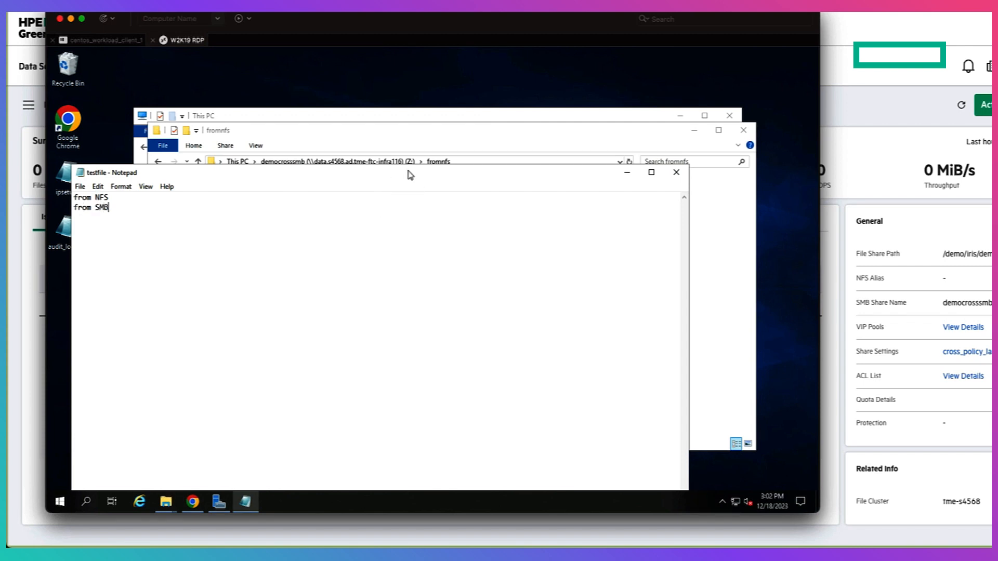
- Save the edits over testfile via Save As, then close Notepad
key("ctrl+s")
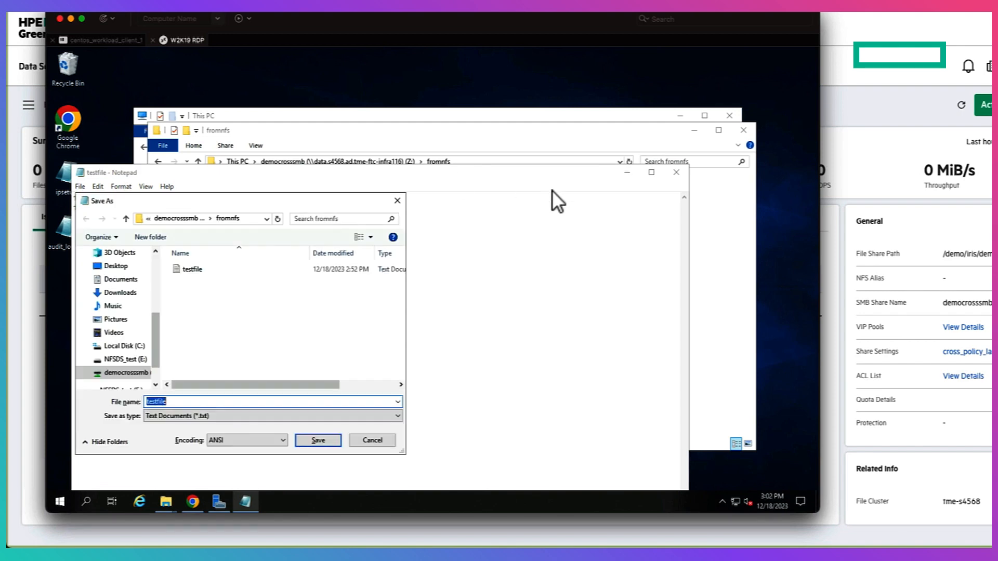
mouse_move(294, 294)
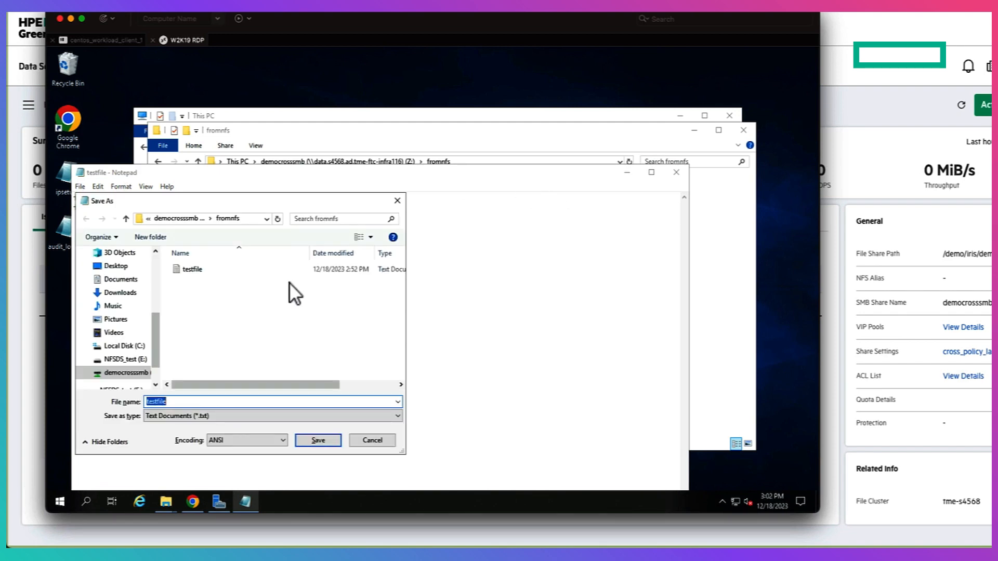
left_click(192, 269)
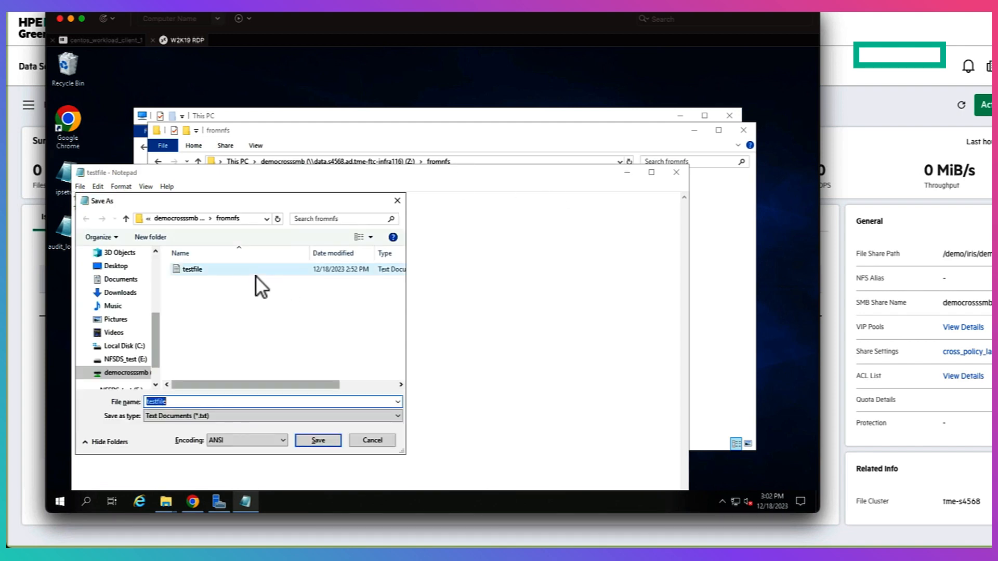
left_click(317, 441)
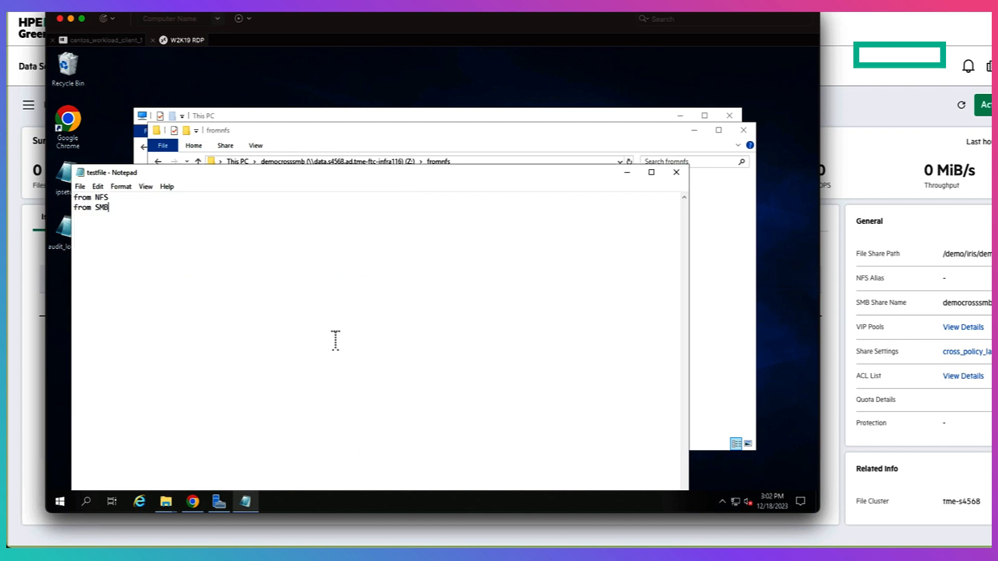
left_click(676, 173)
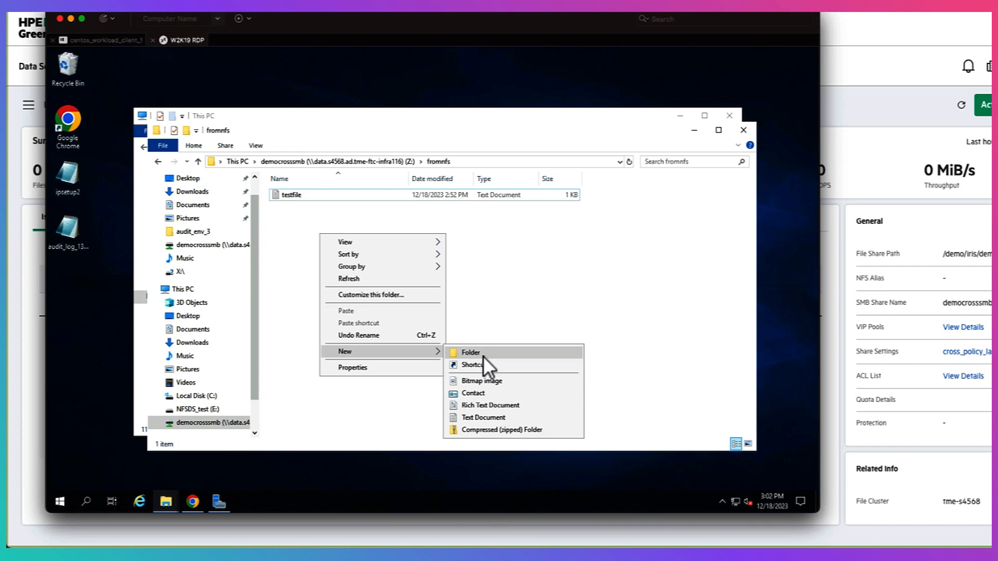
- Create a new folder named fromsmb at the democrosssmb share root
left_click(470, 352)
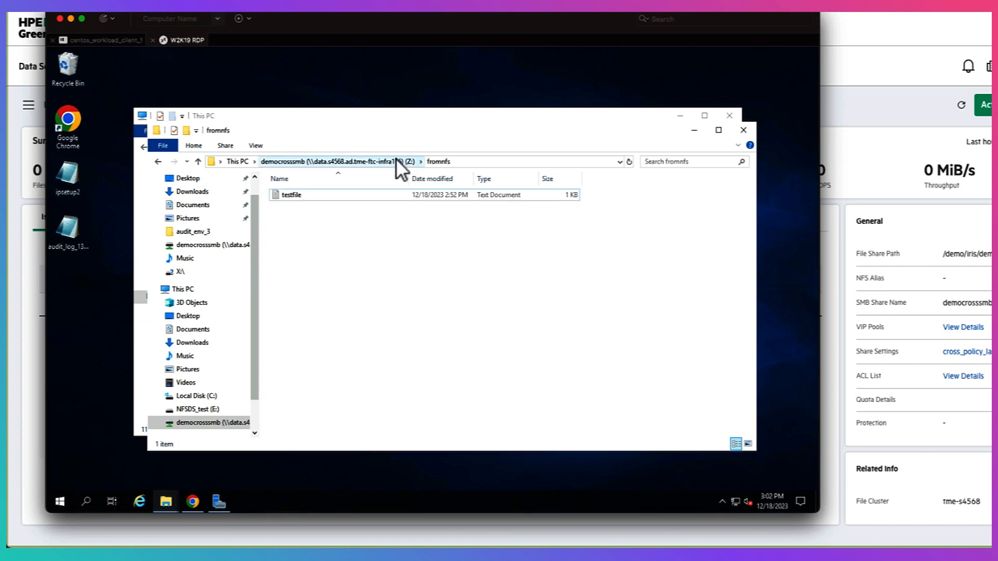
right_click(381, 236)
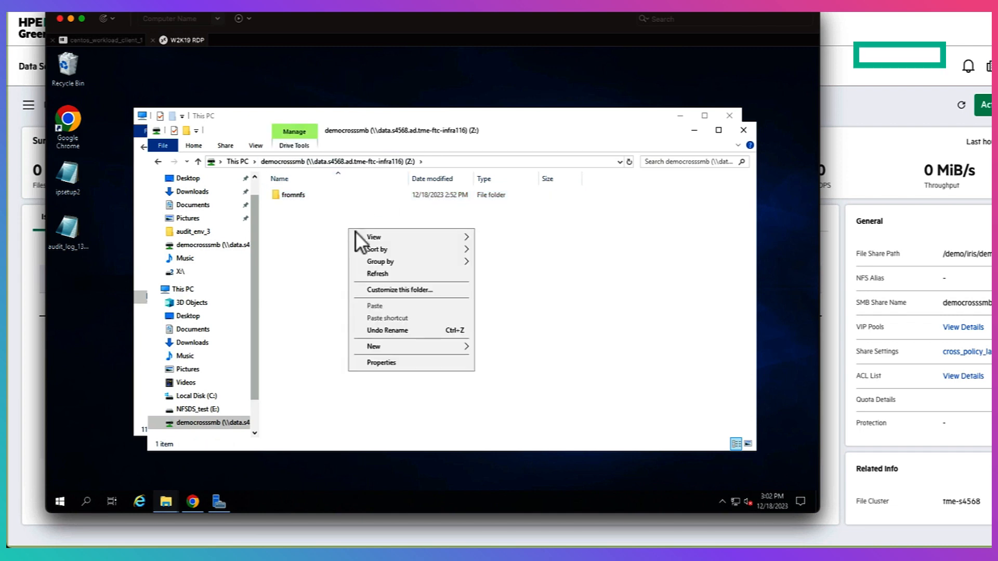
left_click(373, 346)
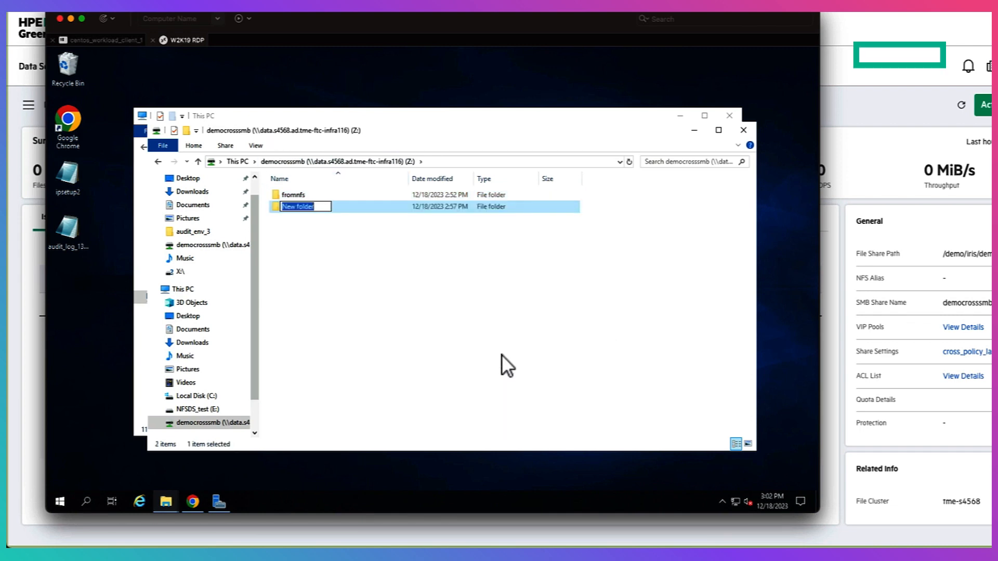
type("fromsmb")
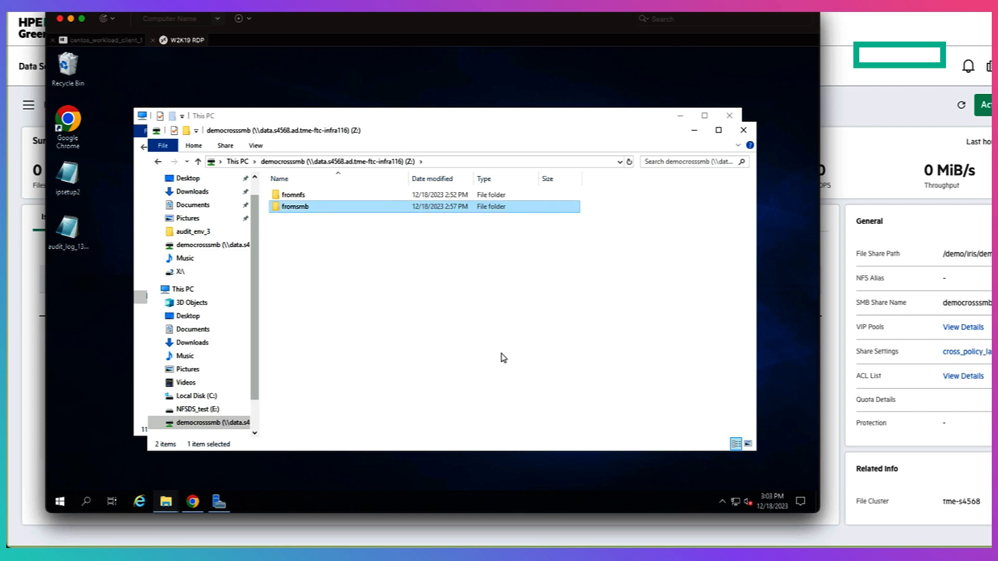
- Create text file testsmb inside fromsmb and write "from SMB" into it
right_click(503, 358)
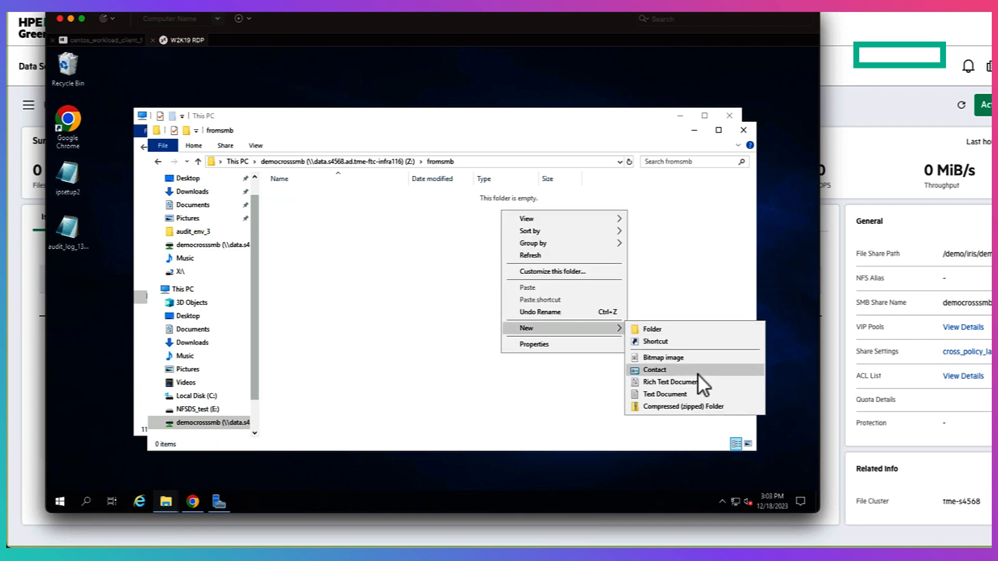
left_click(664, 393)
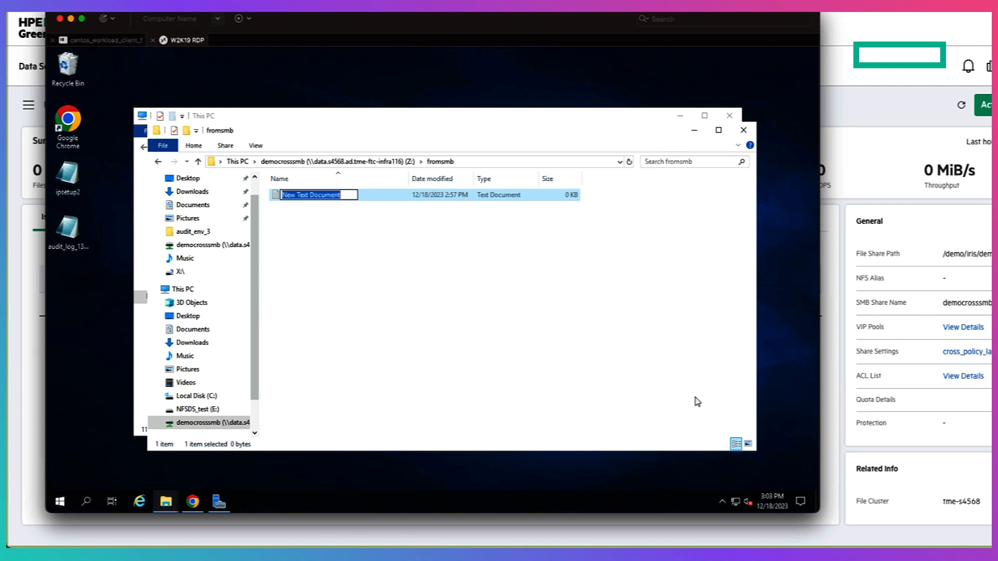
type("testsmb")
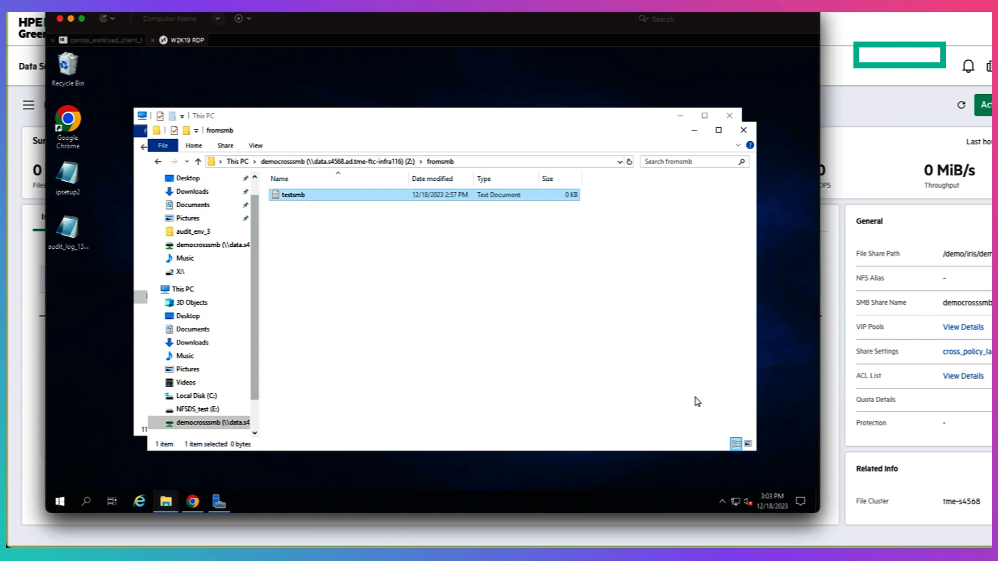
double_click(293, 194)
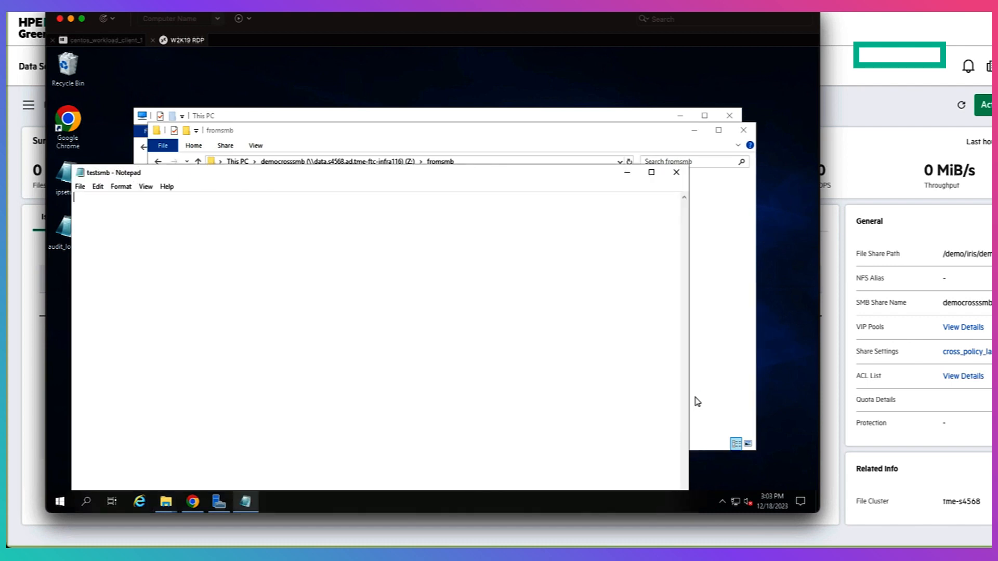
type("from SMB")
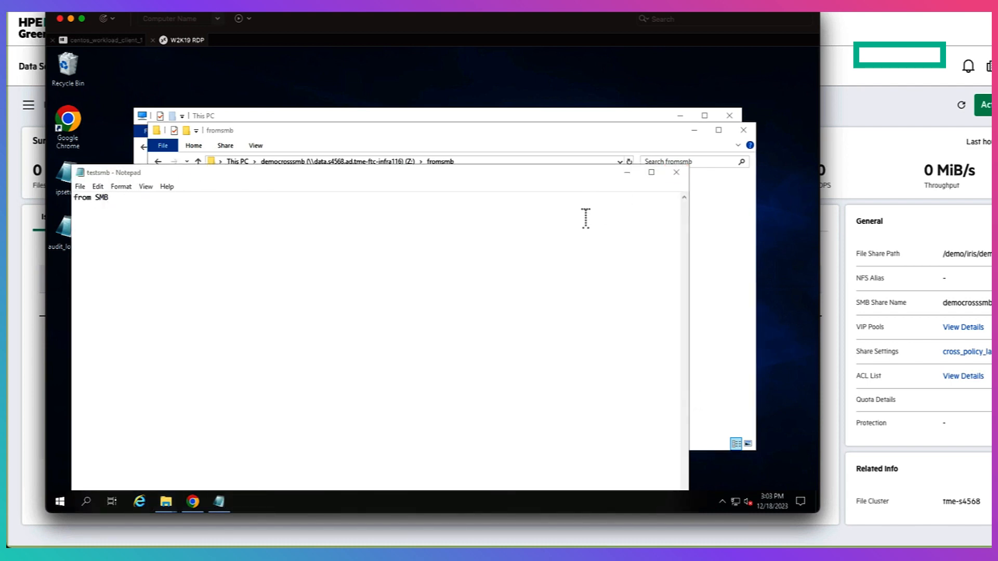
left_click(102, 39)
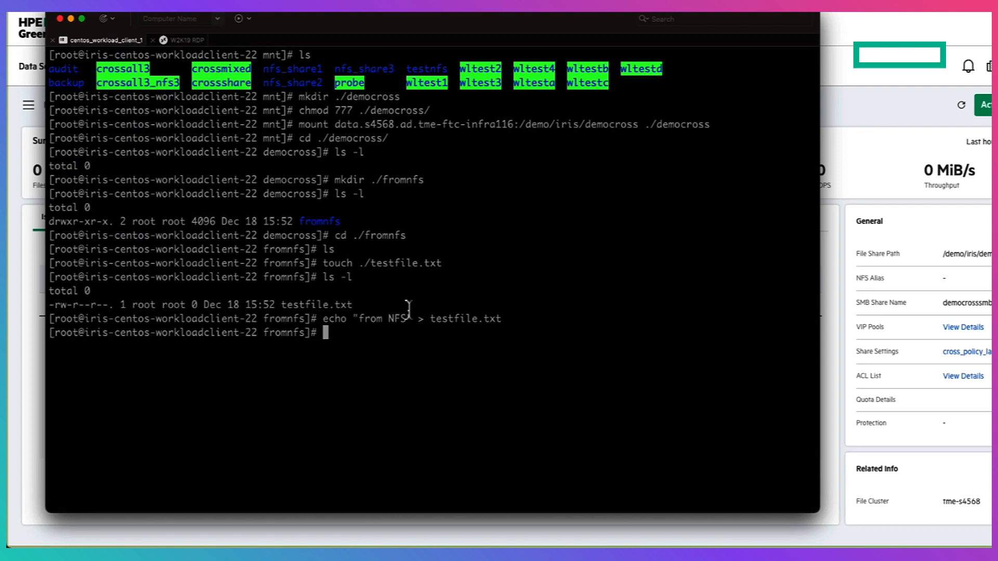
- Over NFS, cat testfile.txt and fromsmb/testsmb.txt ("from SMB"), then start touch ./fromnfs
type("cat ./testfile.txt")
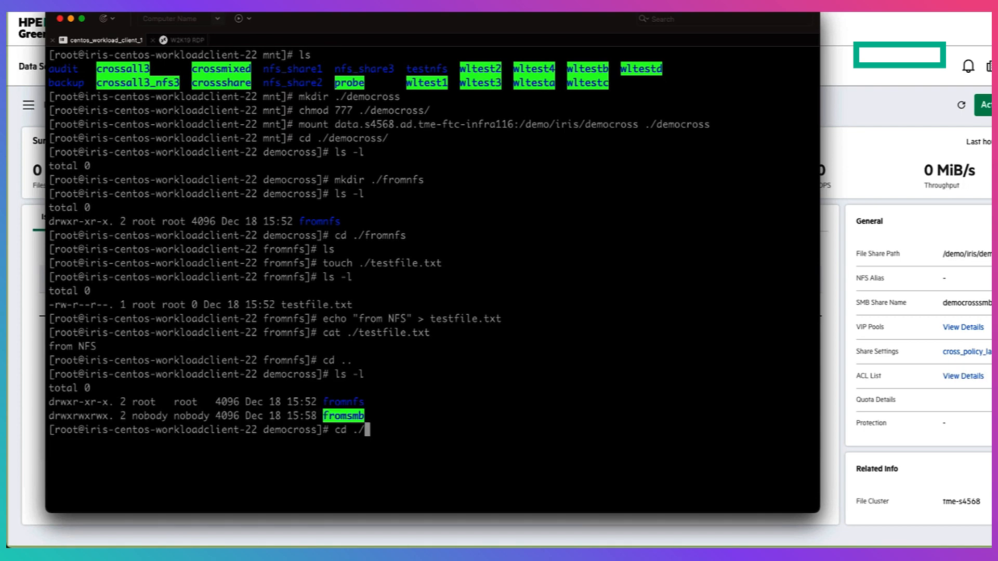
type("fromsmb/")
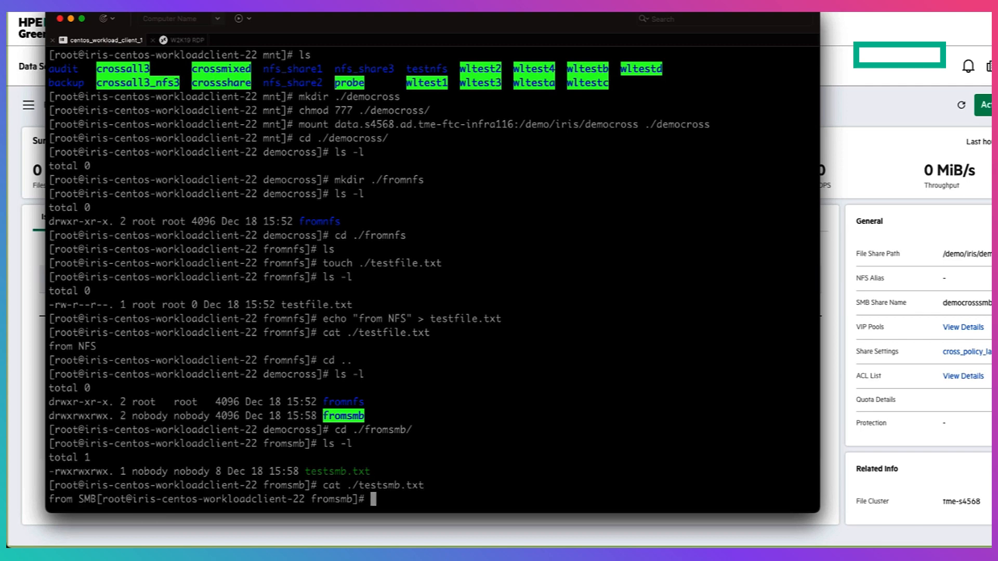
type("touch ./from")
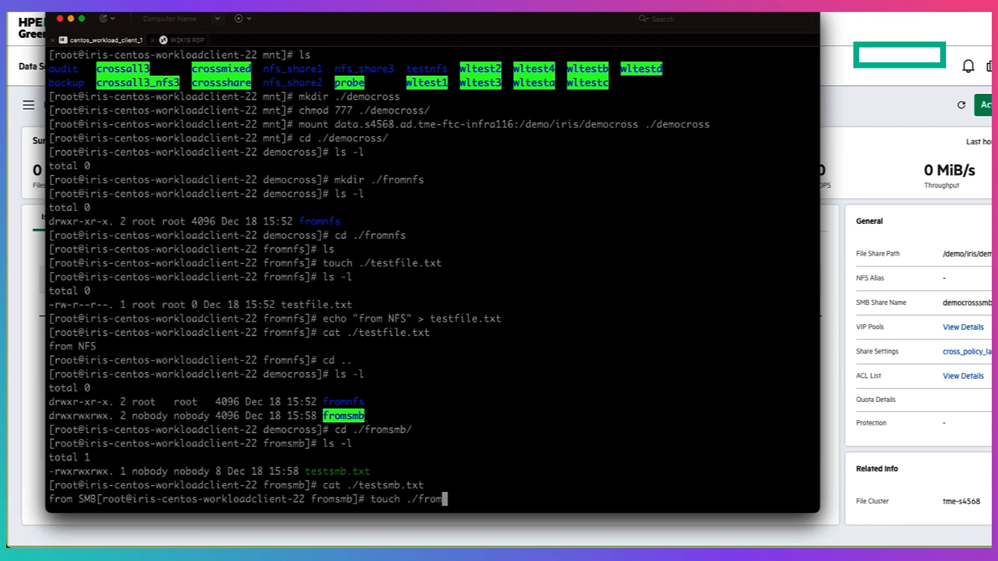
type("nfs.")
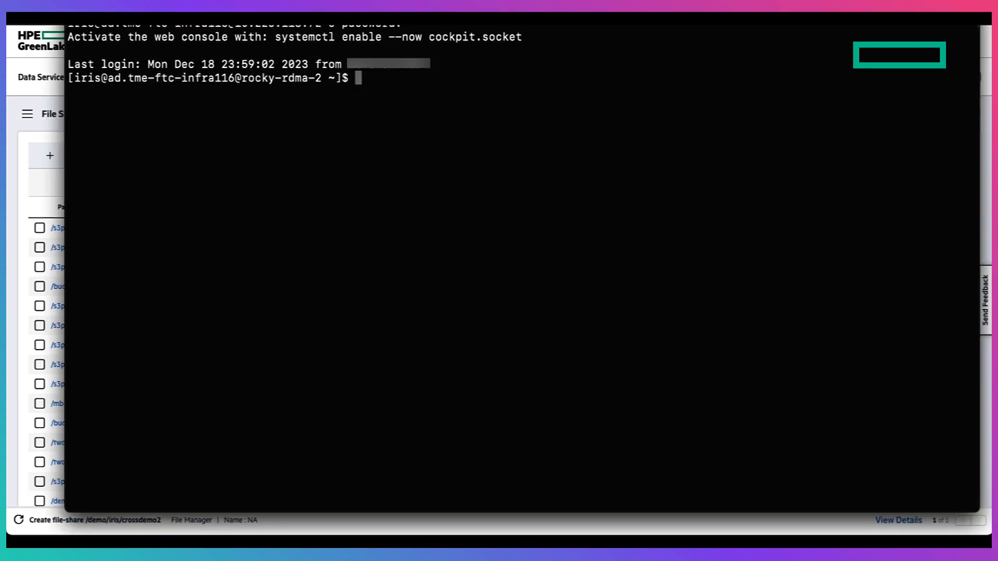
- In /mnt, create the democross2 directory, retrying mkdir with sudo
type("cd /mnt/")
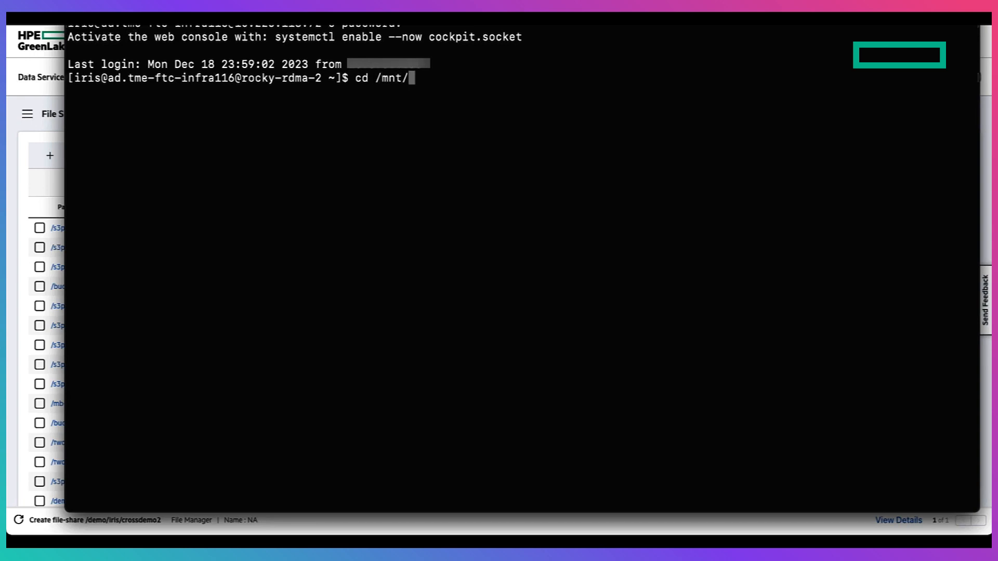
type("ls -l")
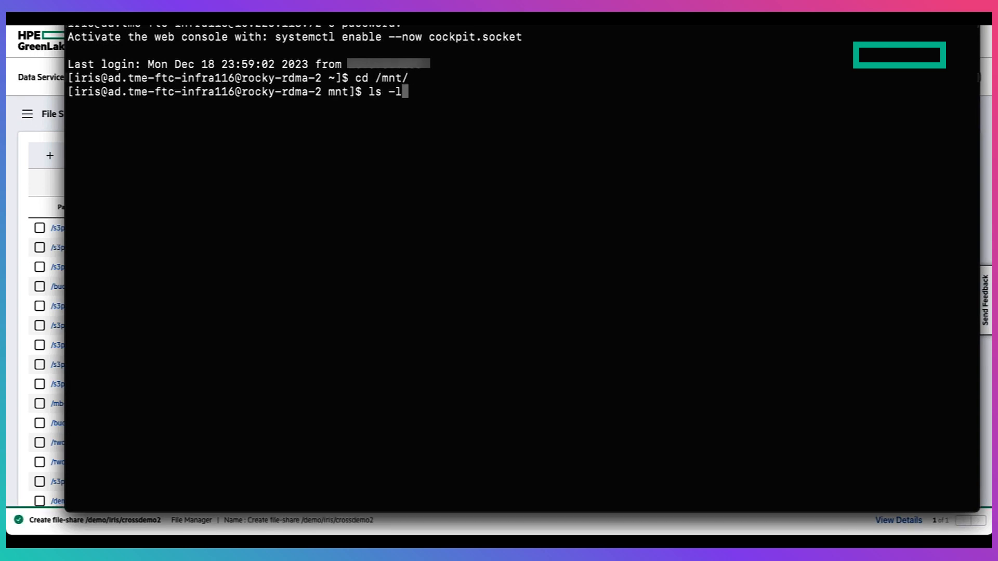
type("mkdir ./")
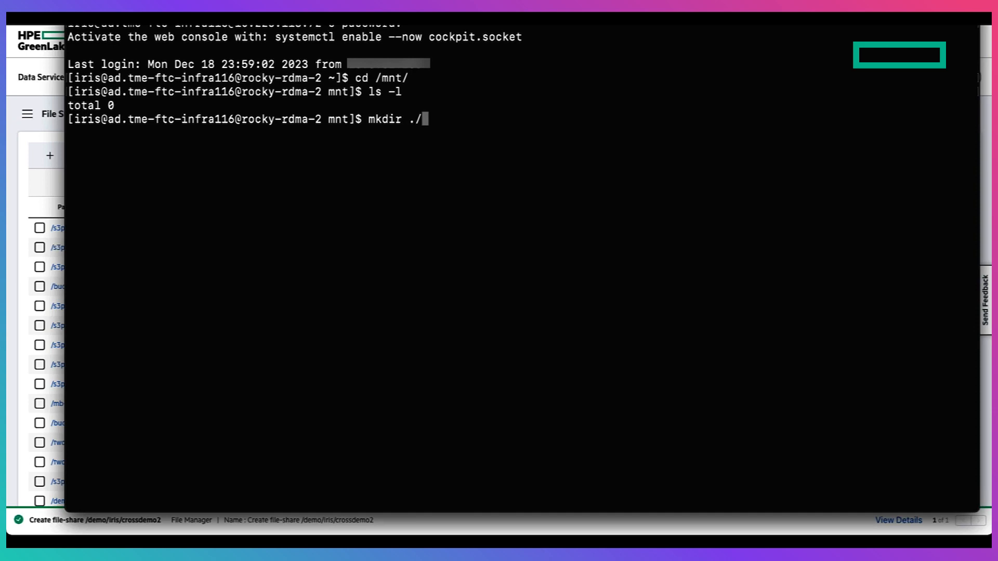
type("democross2")
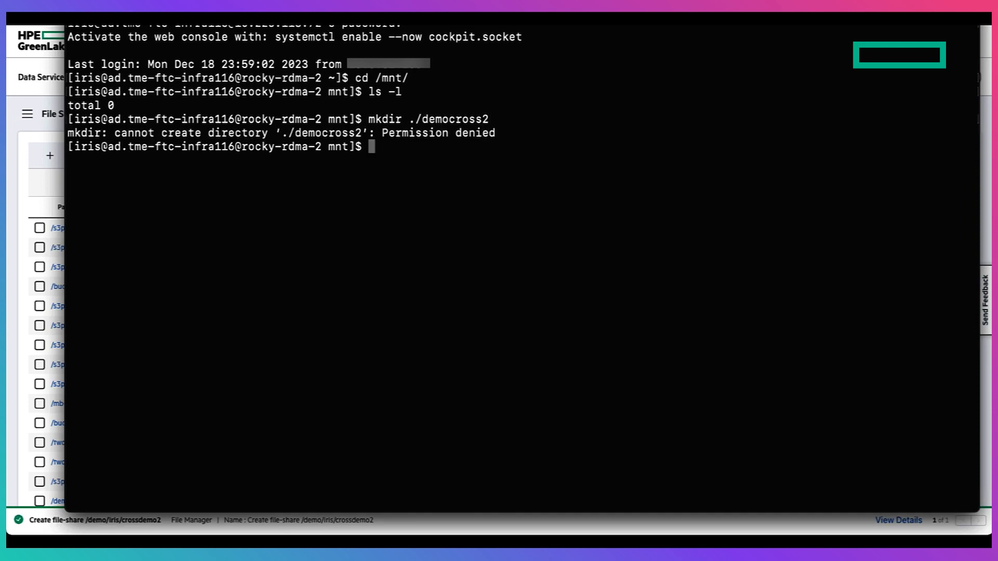
type("mkdir ./democross2")
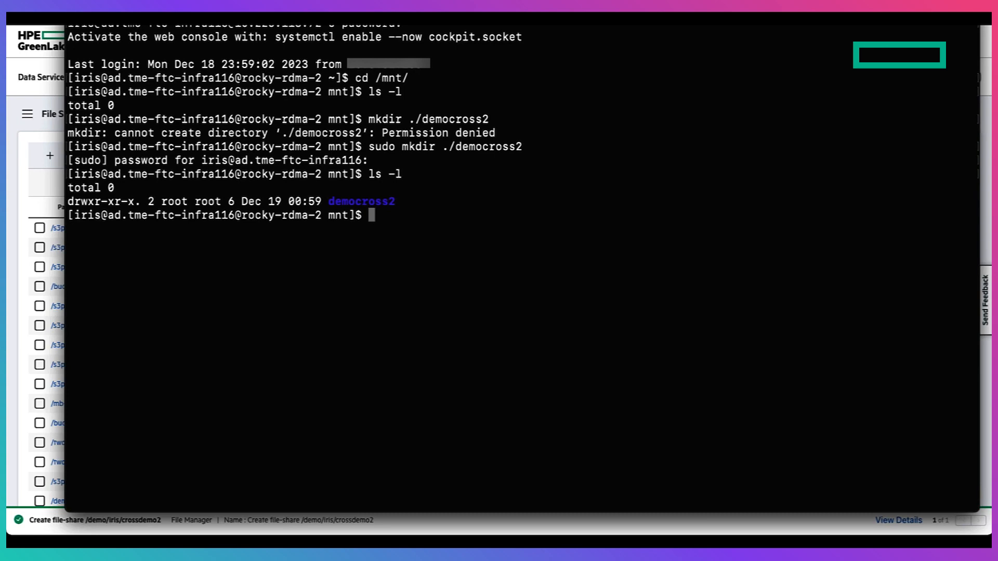
type("sudo ch")
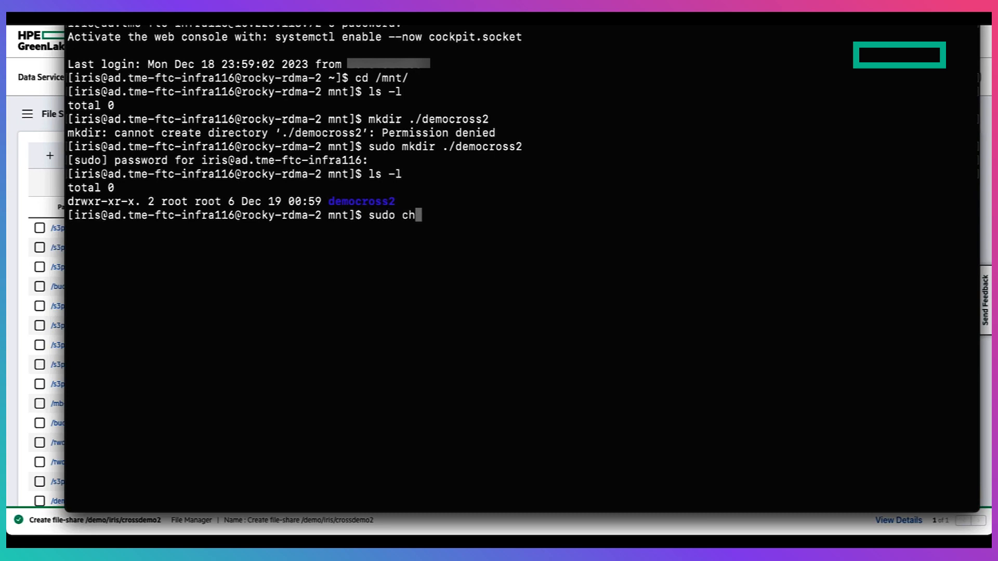
type("own")
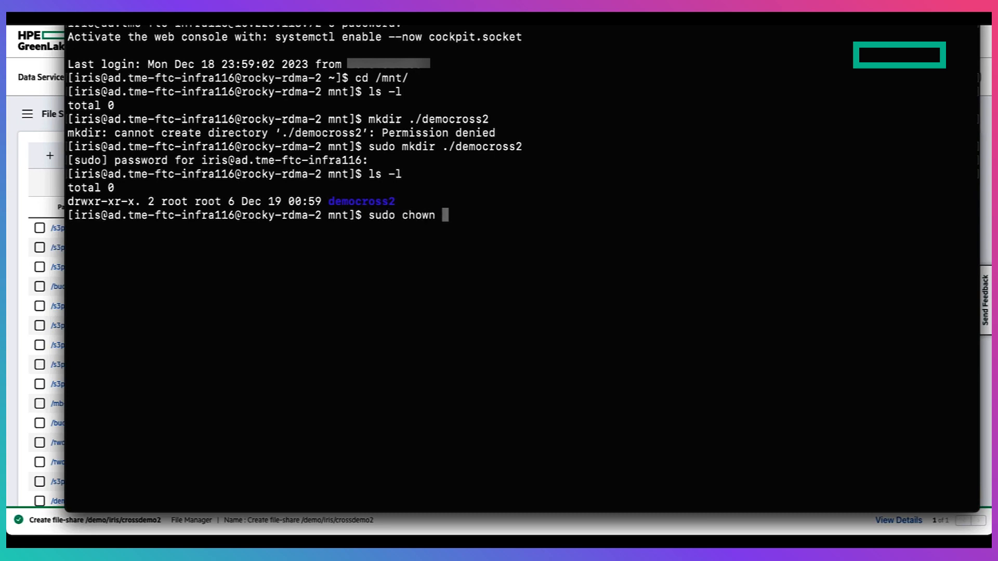
type("iris@ad.tme-ftc-infra116 ./democross2/")
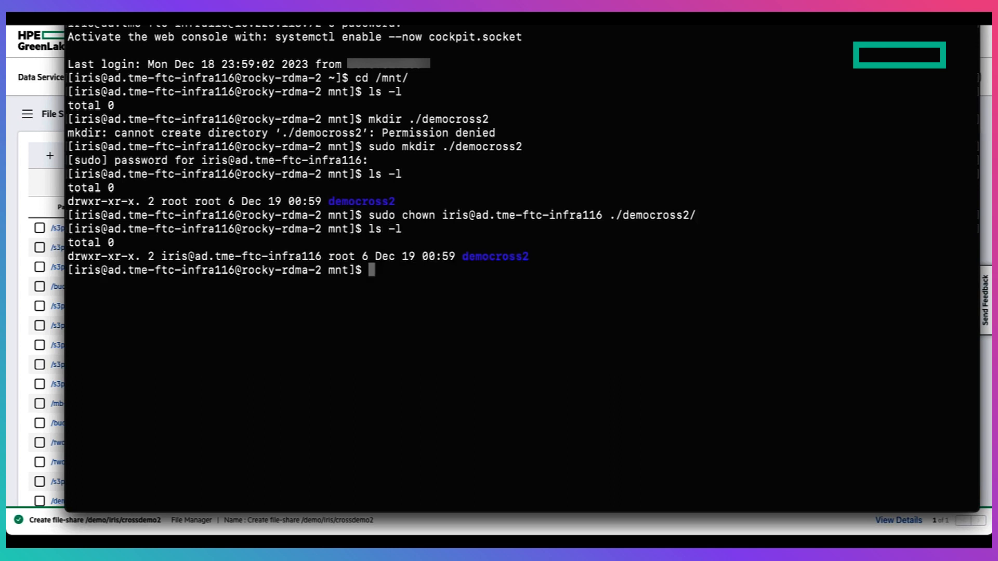
type("sudo")
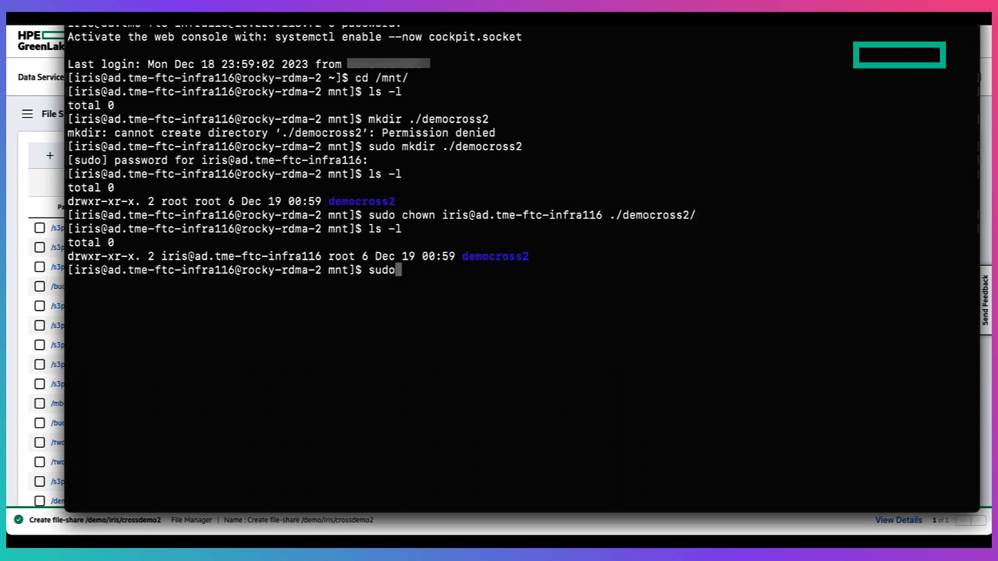
- chgrp democross2 to 'domain users', mount crossdemo2 on it, and mkdir ./testfromnfs inside
type("chgrp")
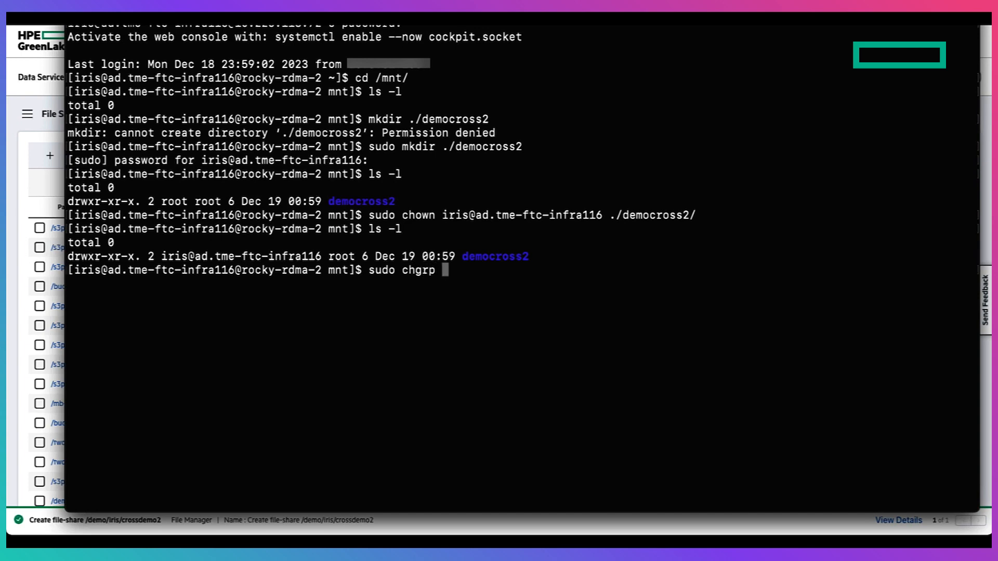
type("'")
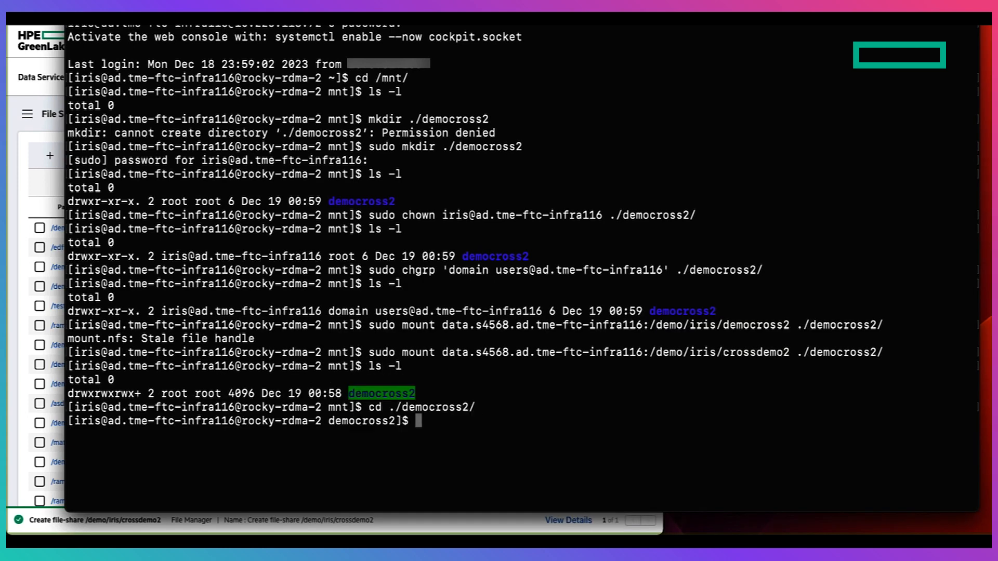
type("mkdir ./tes")
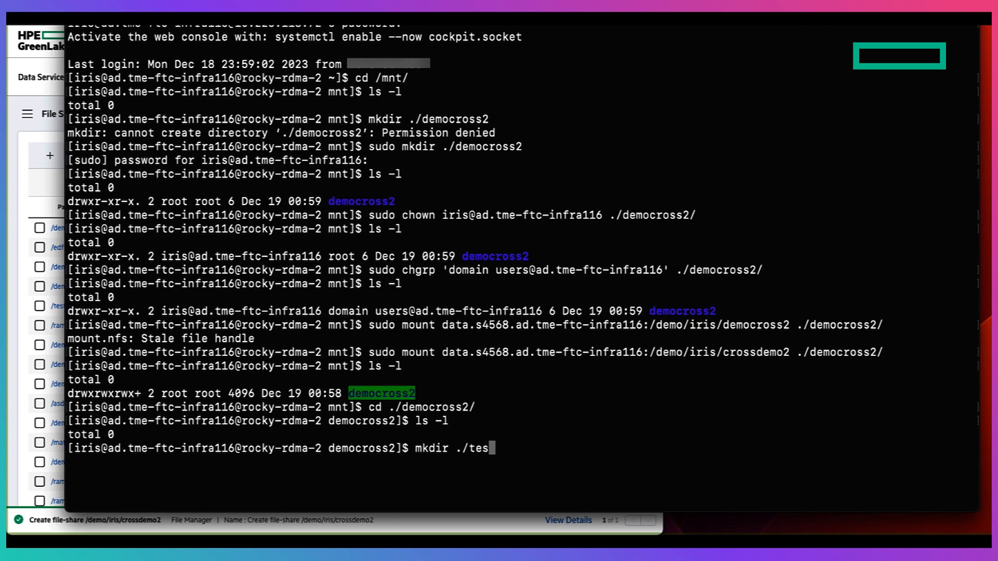
type("tfromnfs")
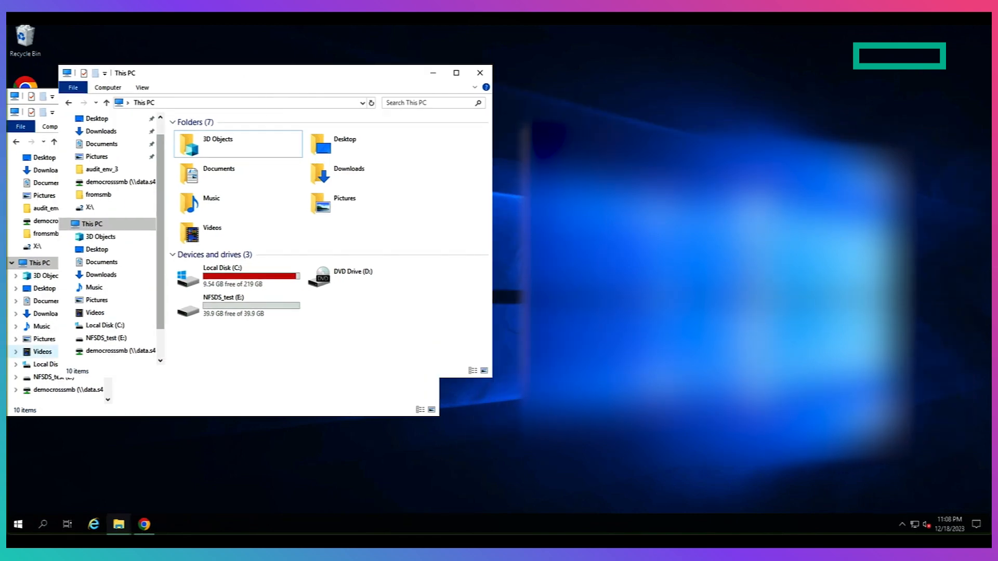
- Map \\data…\crossdemo2 as drive Z: from This PC, revealing the testfromnfs folder
right_click(92, 223)
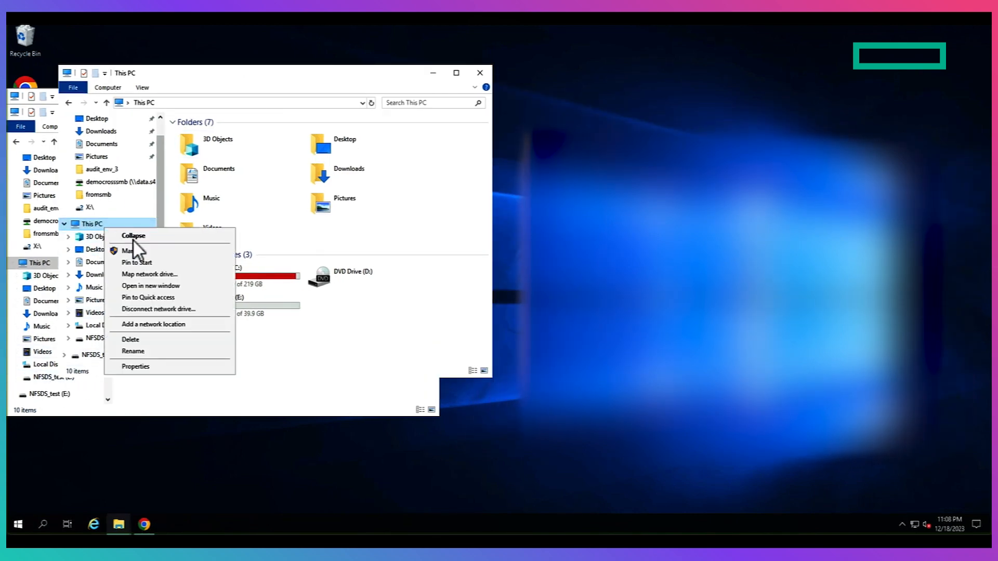
left_click(149, 274)
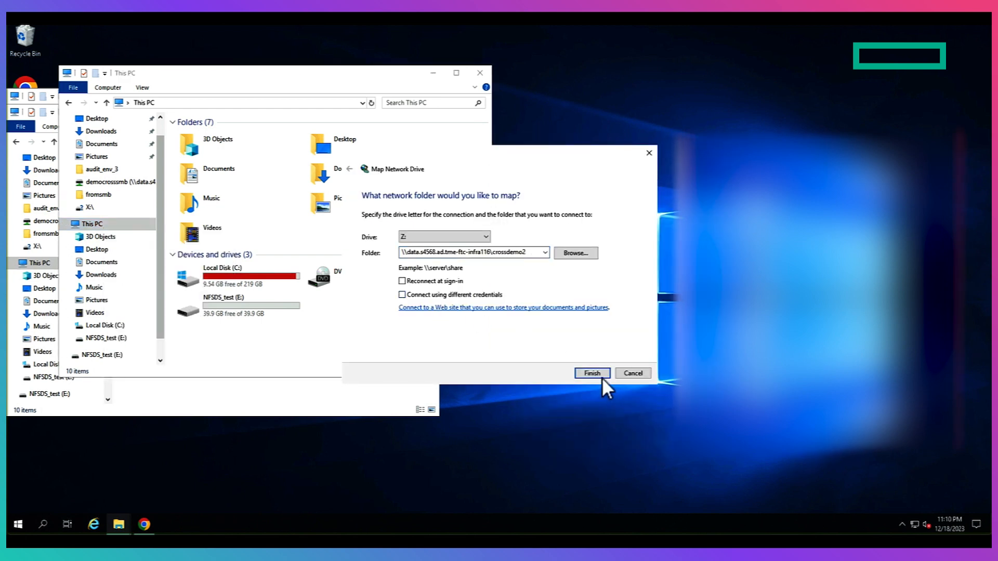
left_click(590, 373)
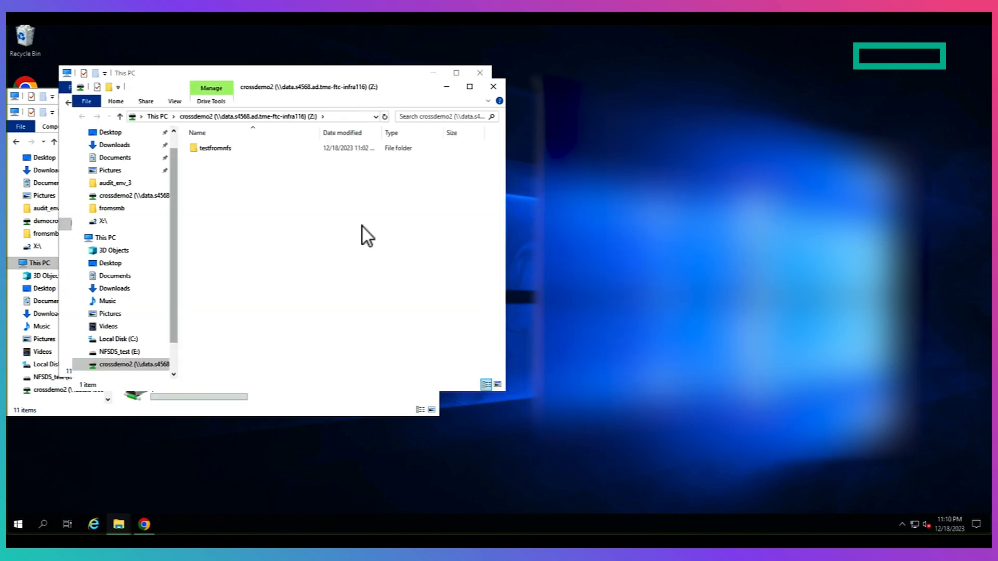
right_click(360, 236)
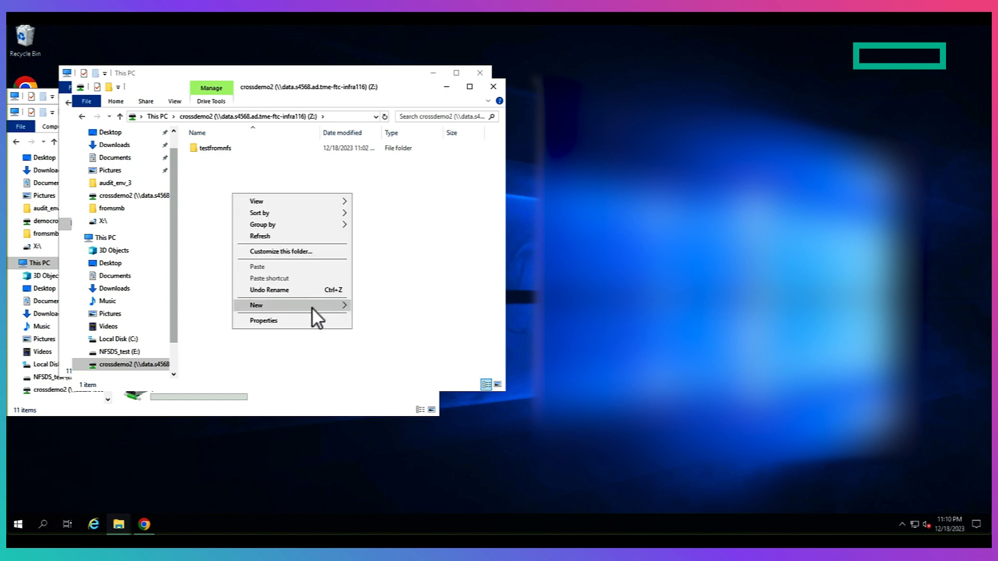